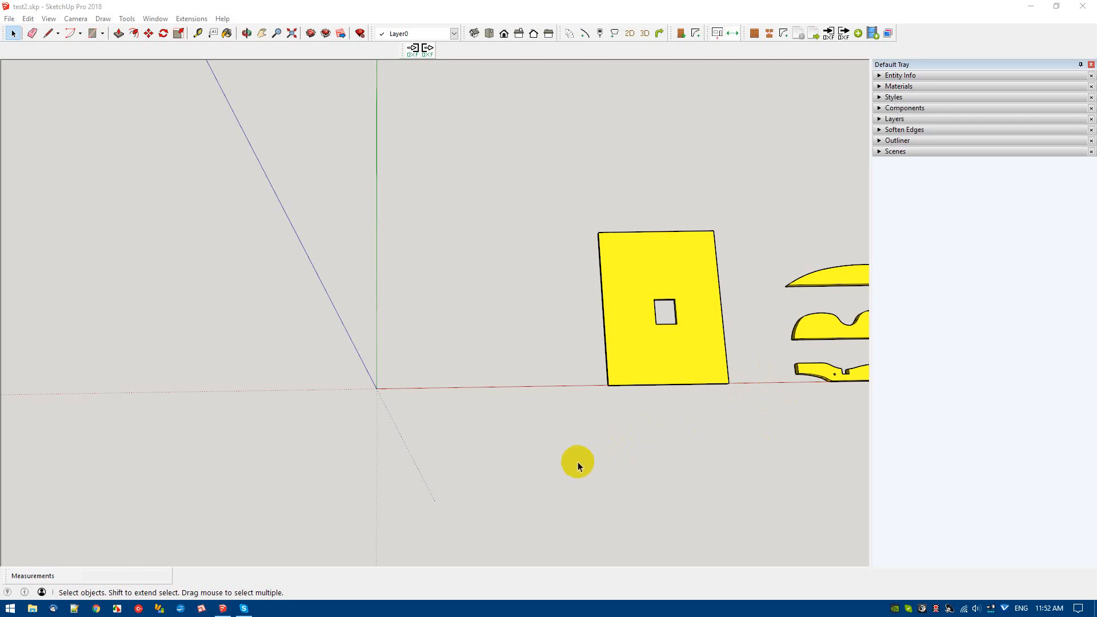
mouse_move(414, 63)
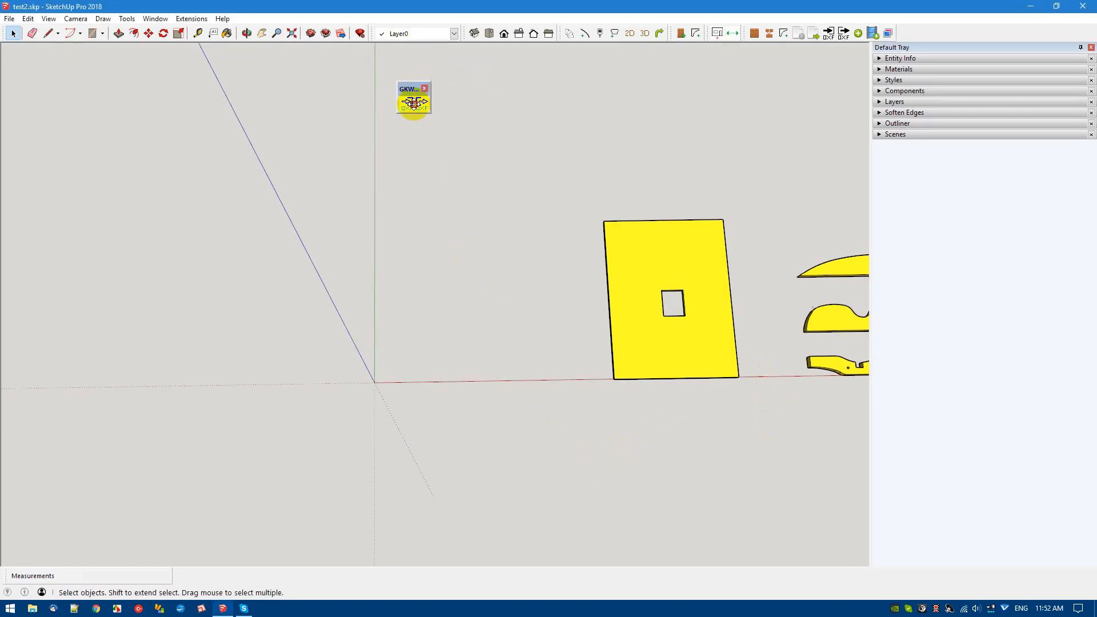
Step: Copy the yellow pocketed panel left of the origin and expand the Outliner hierarchy
left_click_drag(413, 89, 422, 135)
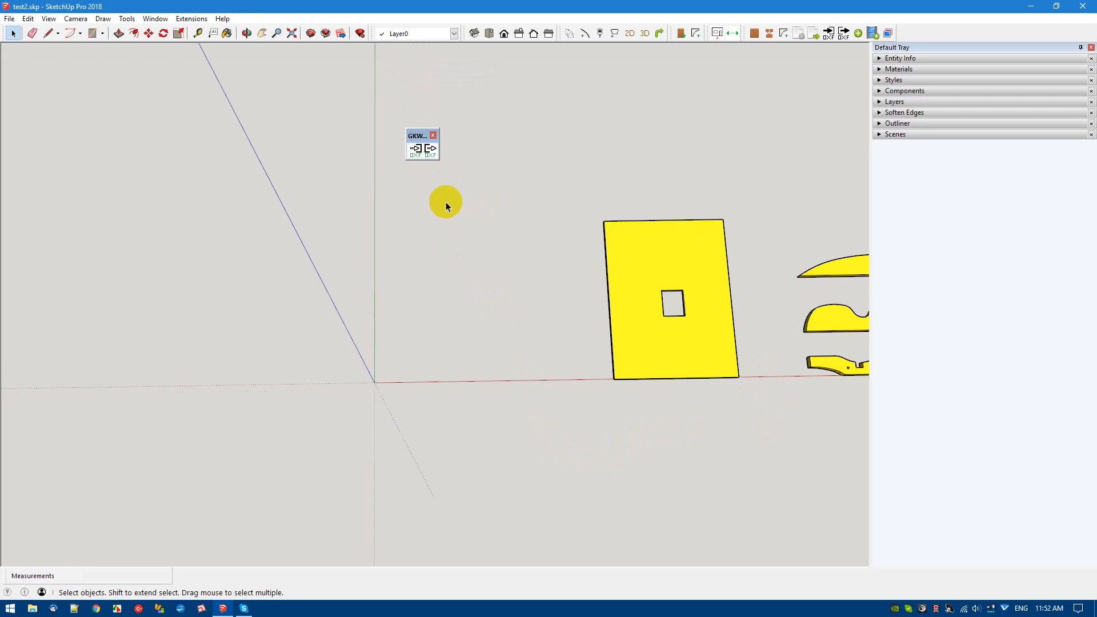
mouse_move(418, 135)
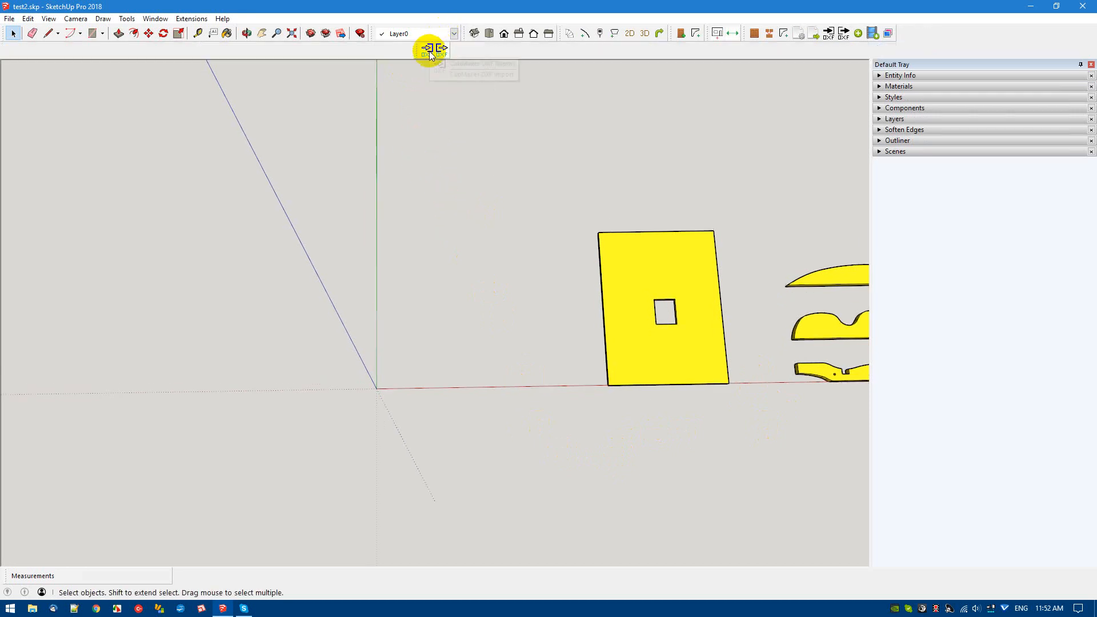
mouse_move(459, 99)
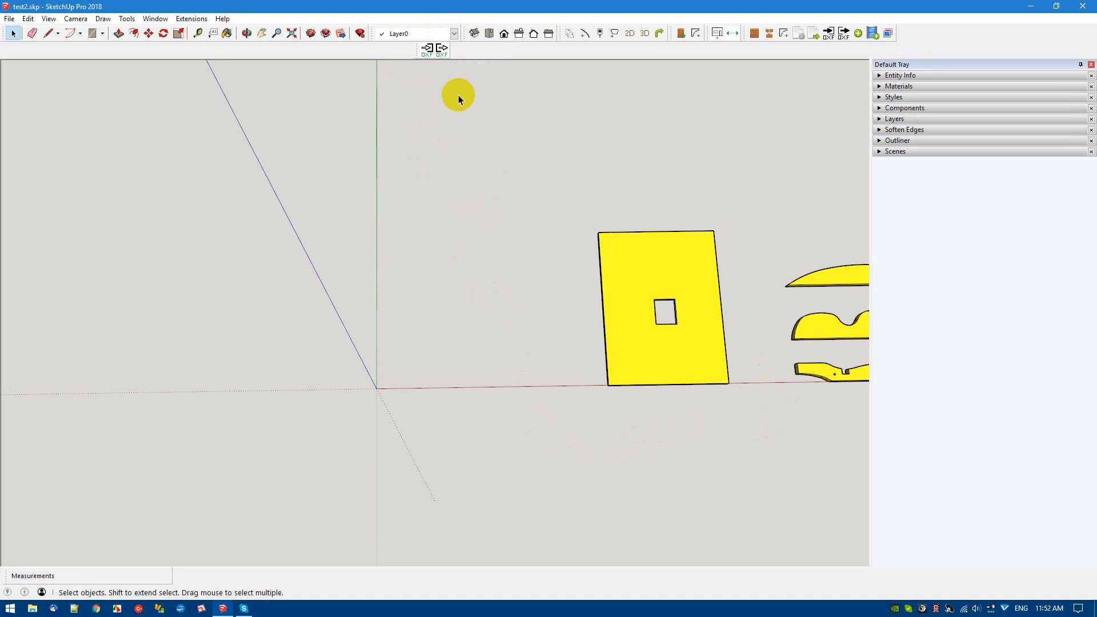
mouse_move(461, 69)
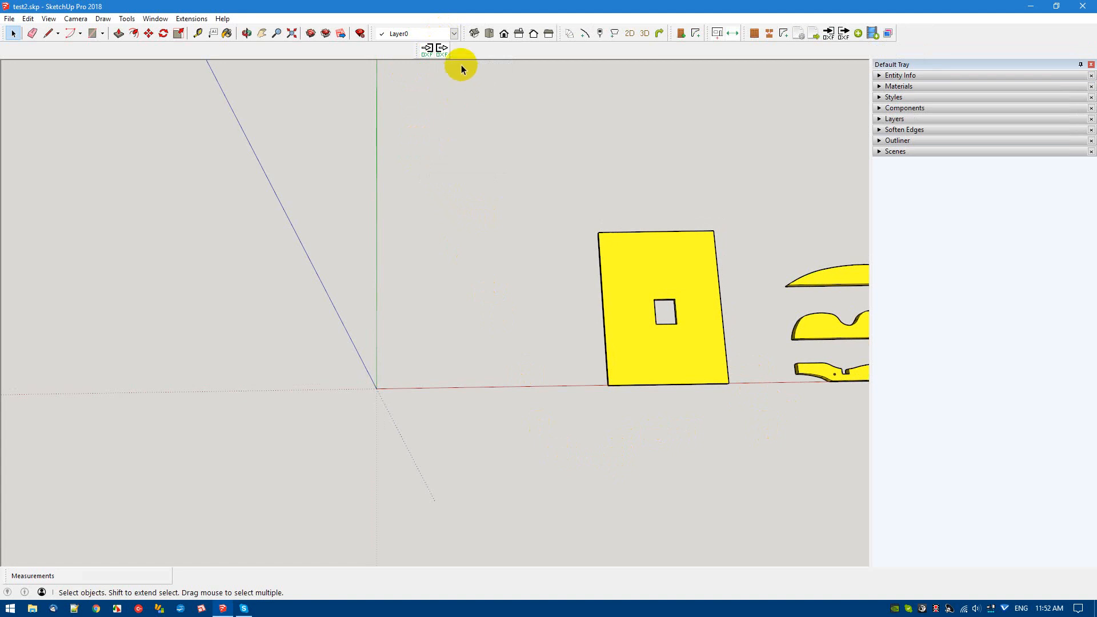
mouse_move(447, 46)
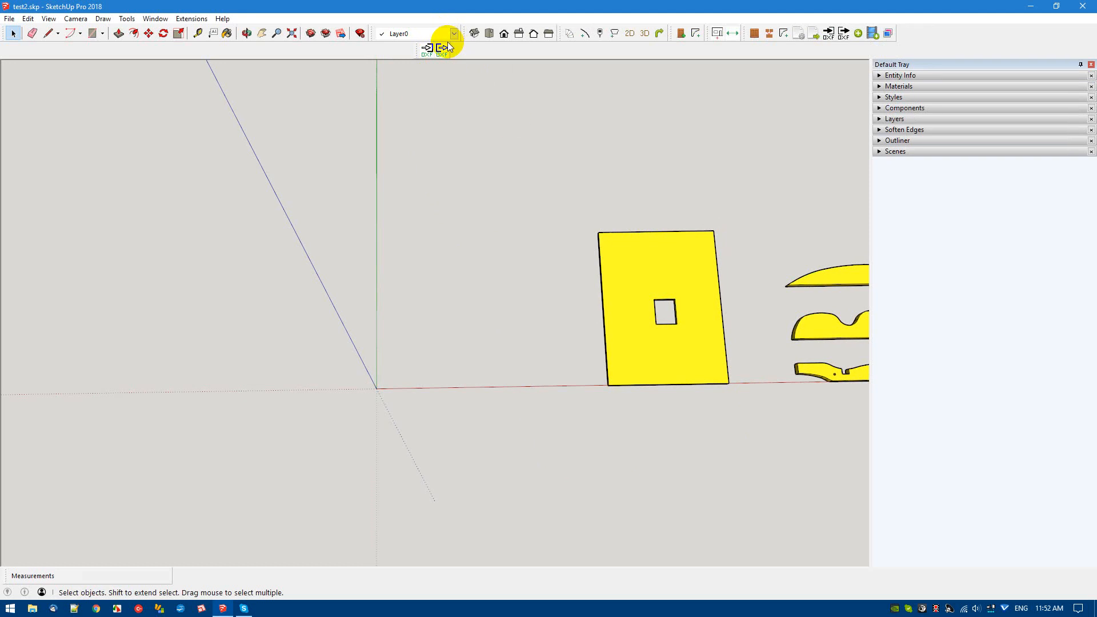
mouse_move(673, 276)
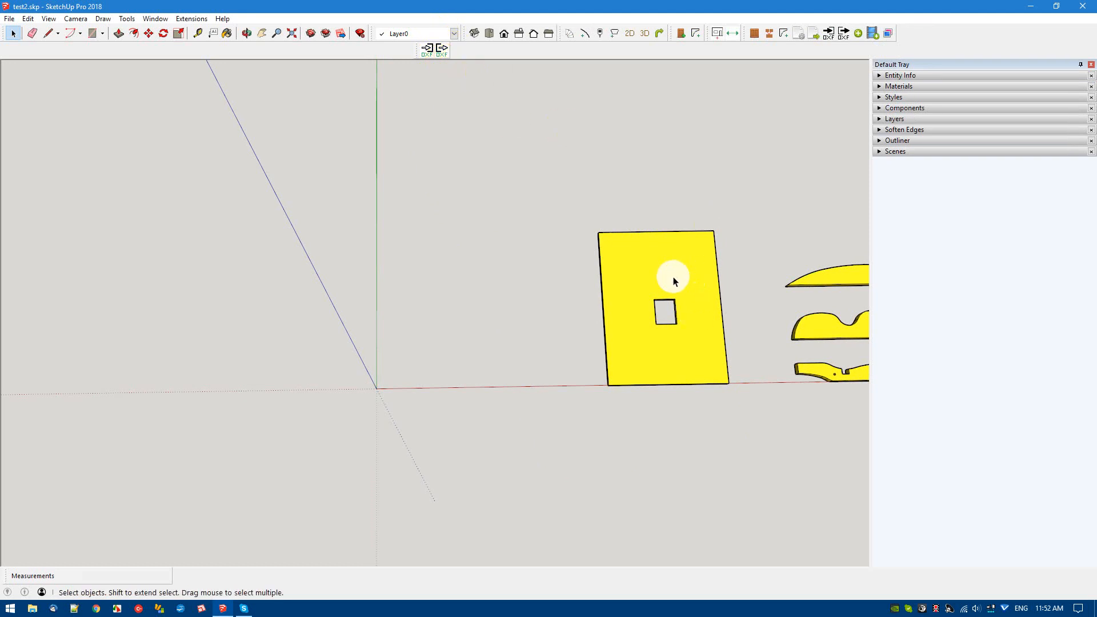
mouse_move(566, 422)
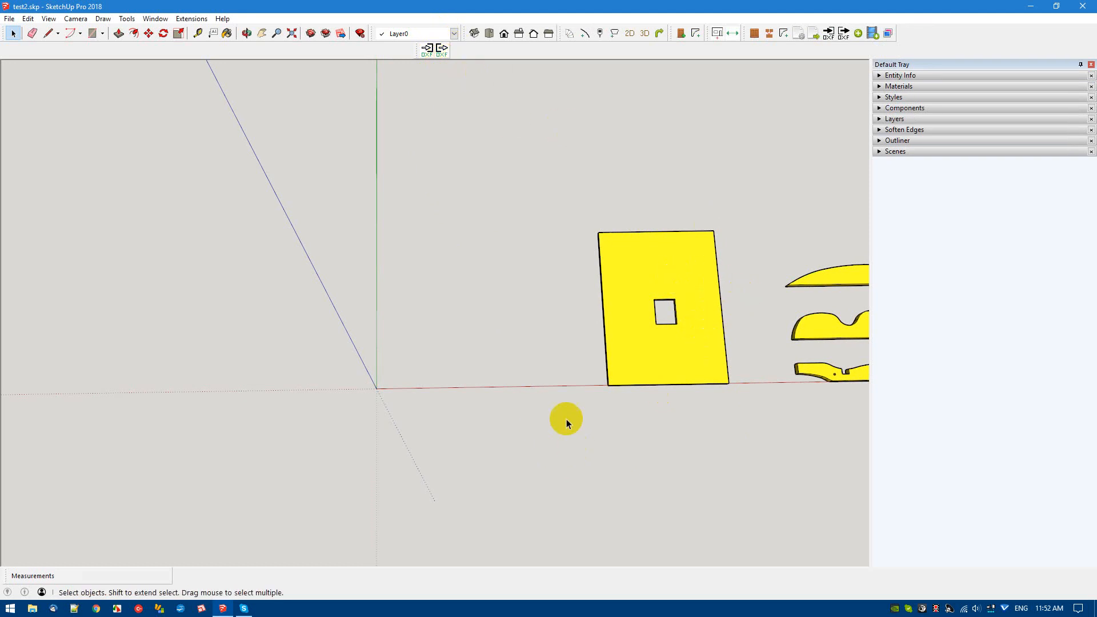
mouse_move(586, 467)
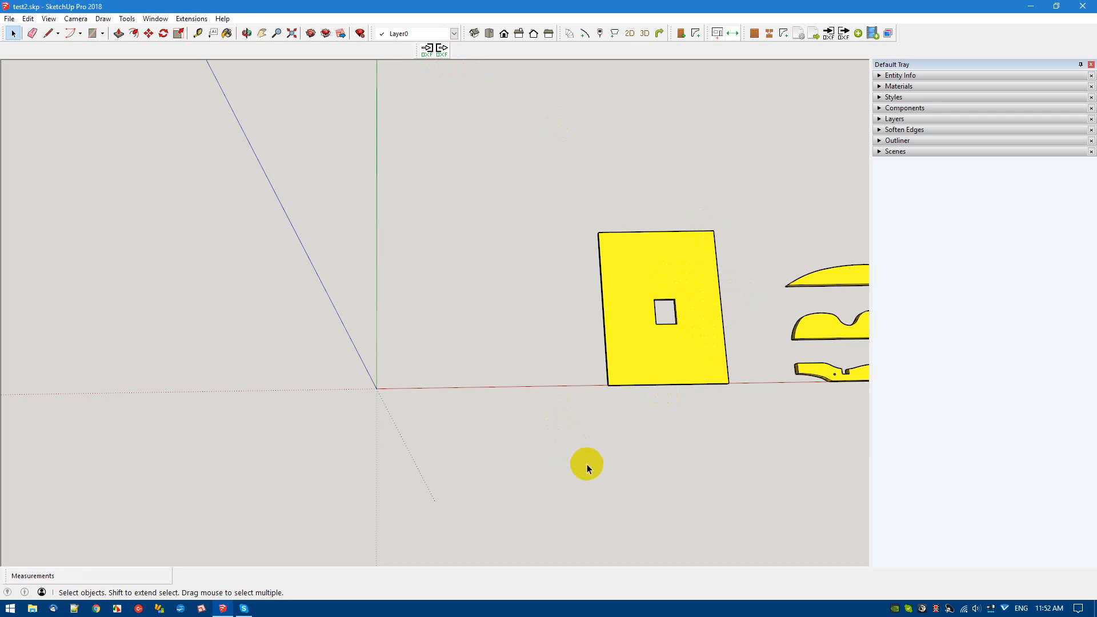
mouse_move(598, 460)
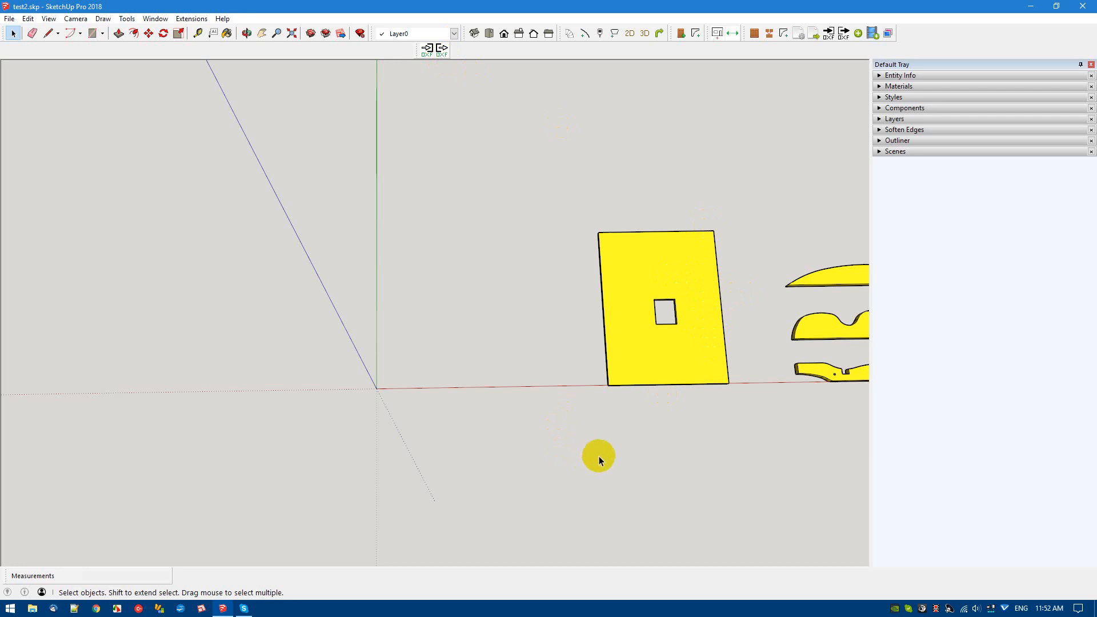
mouse_move(625, 429)
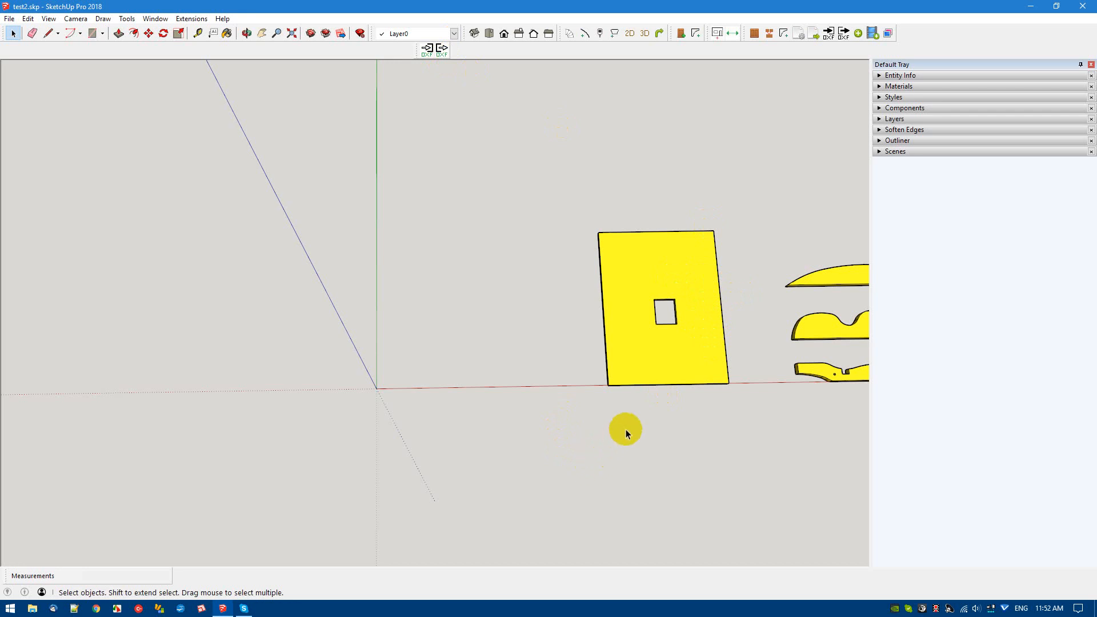
mouse_move(655, 369)
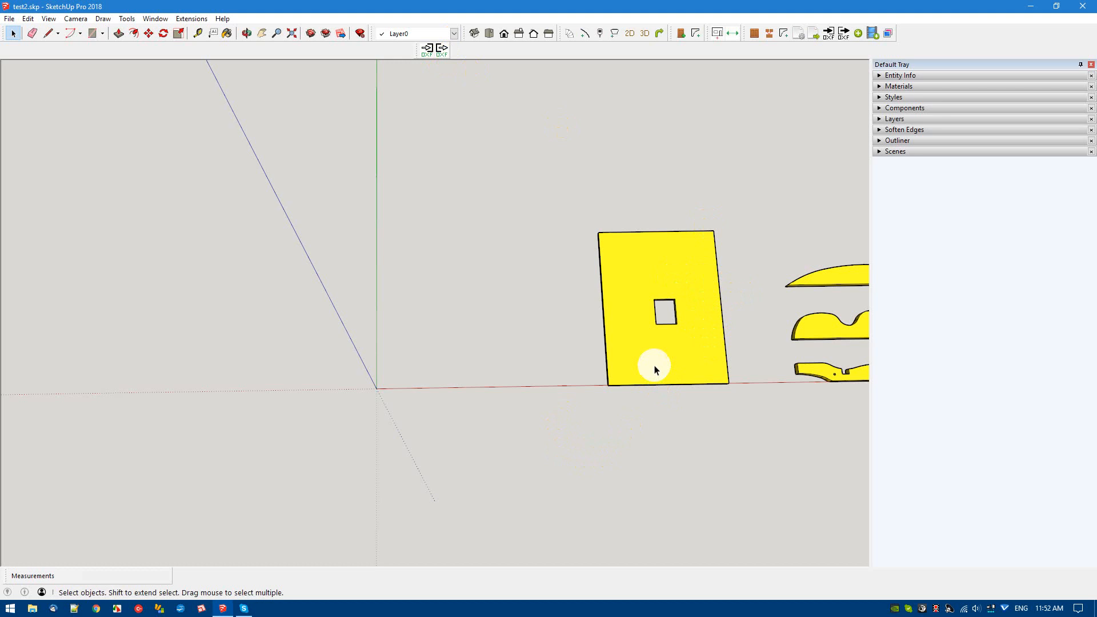
mouse_move(665, 370)
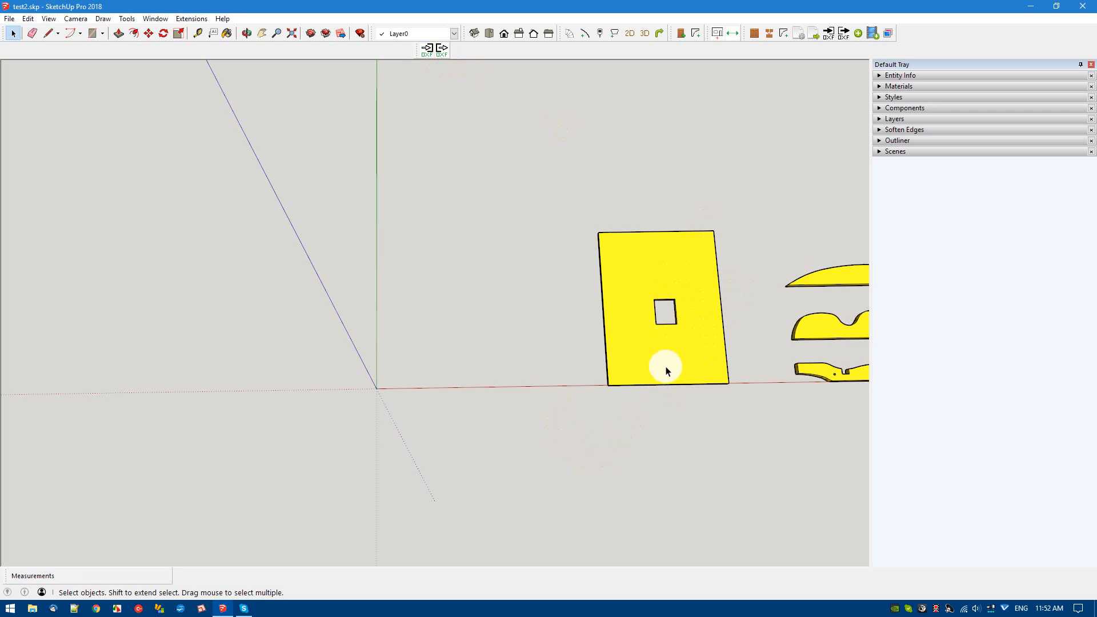
left_click(665, 267)
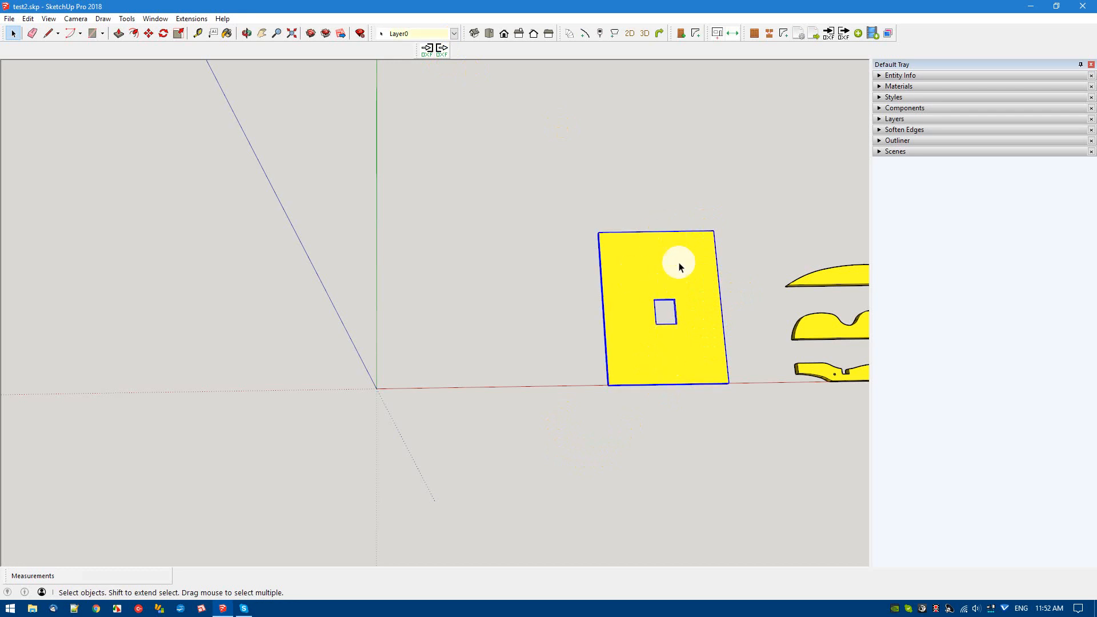
mouse_move(664, 275)
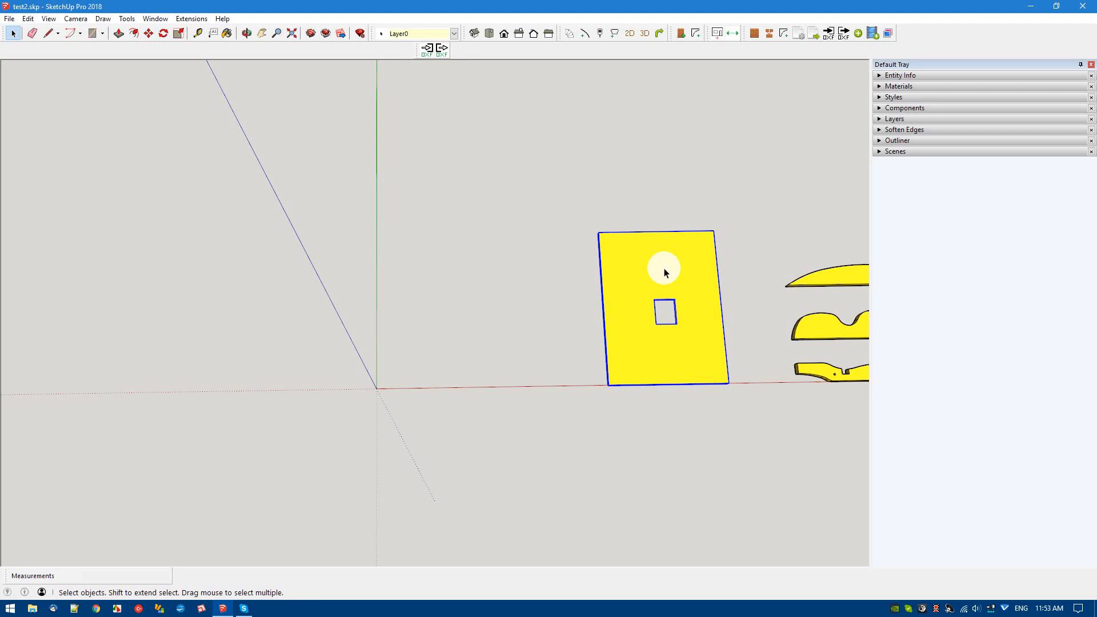
left_click(149, 33)
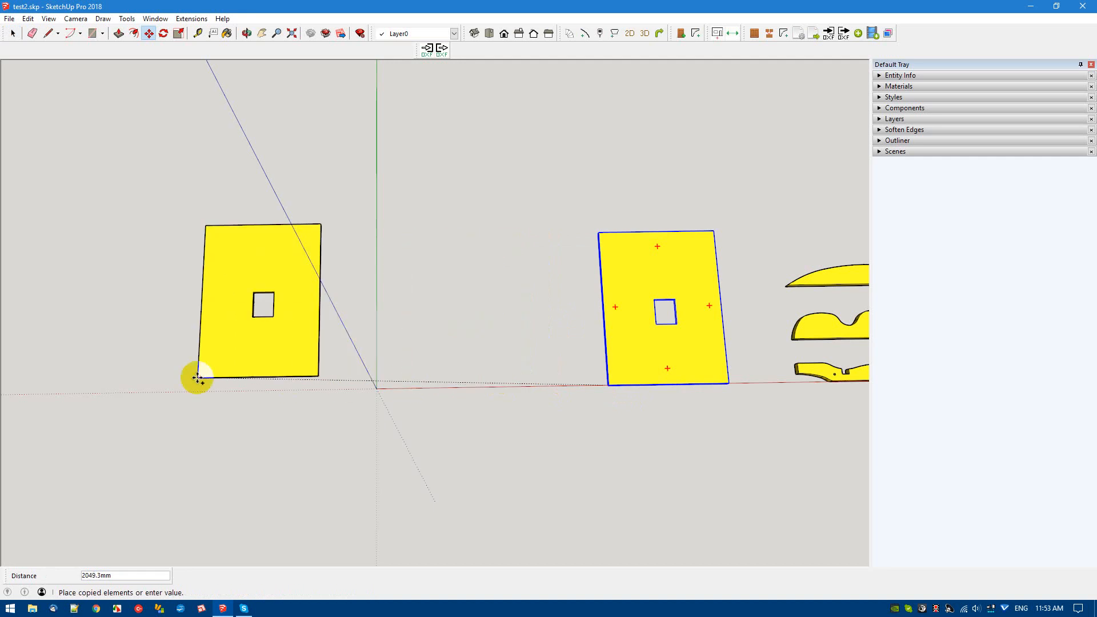
right_click(225, 284)
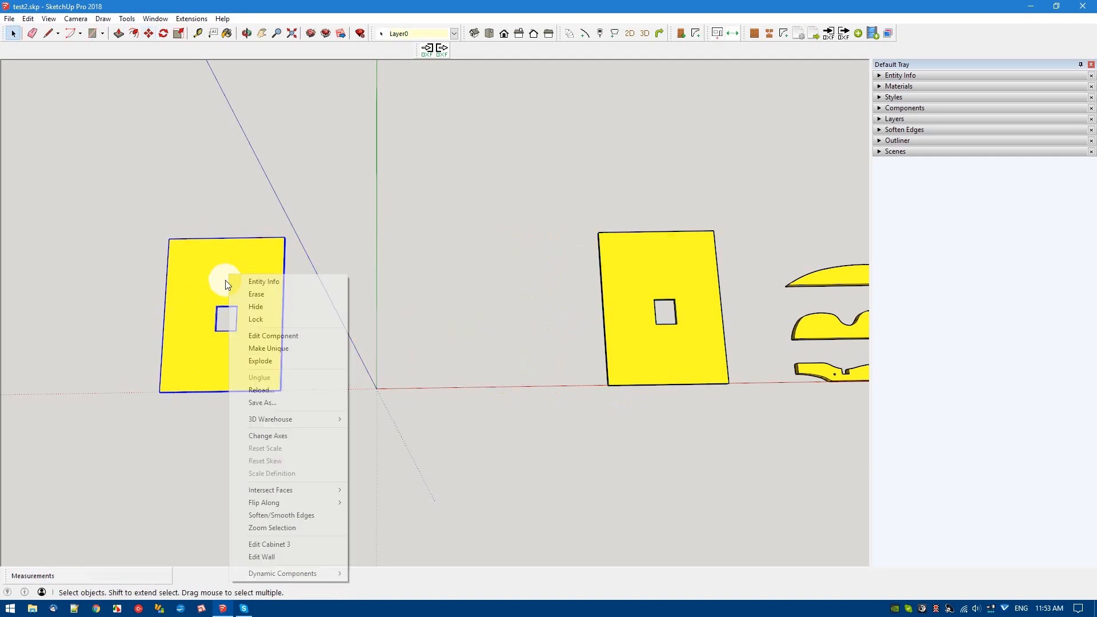
mouse_move(259, 360)
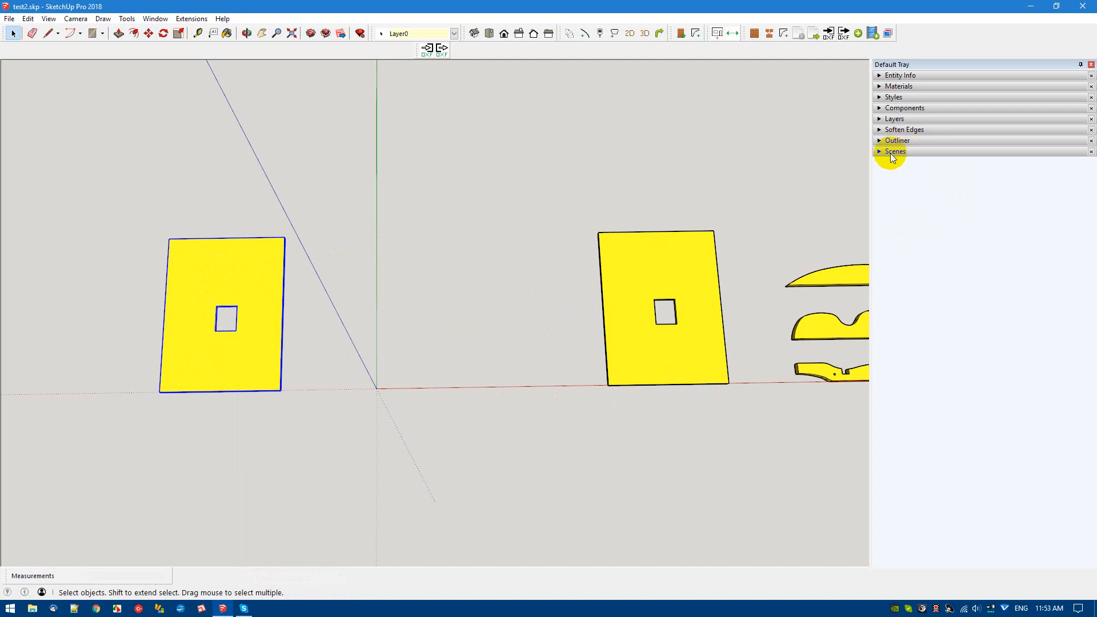
left_click(898, 139)
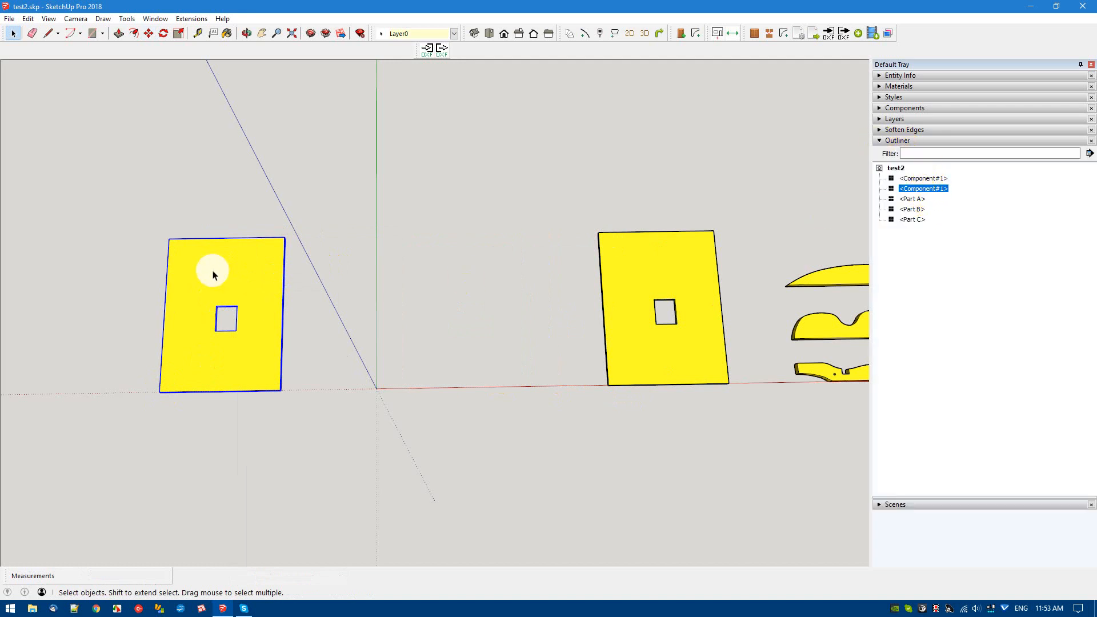
mouse_move(206, 283)
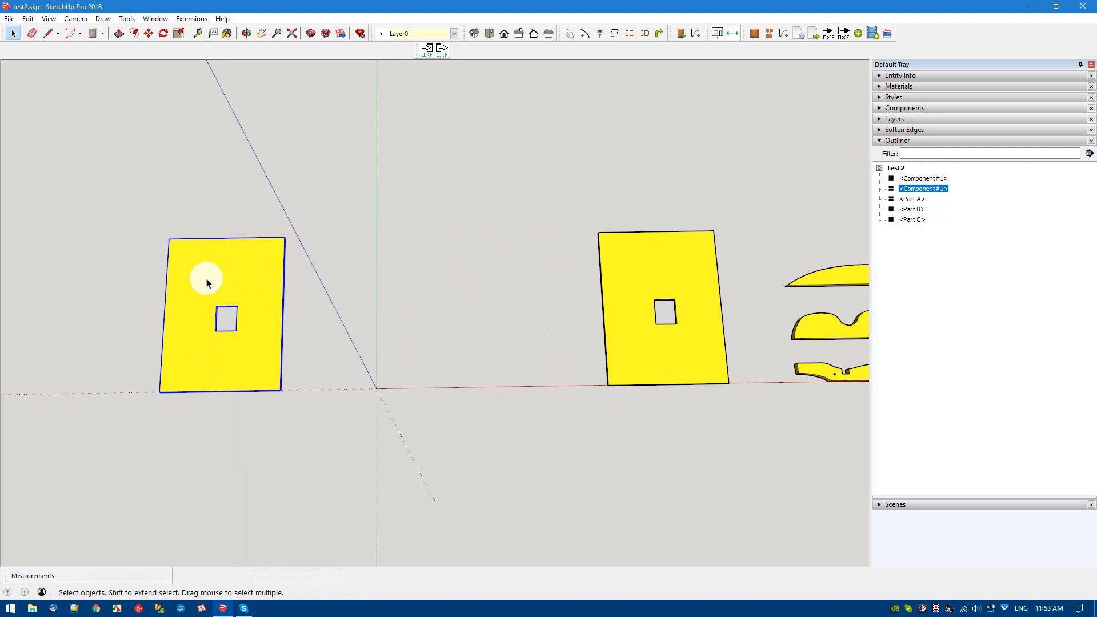
mouse_move(216, 280)
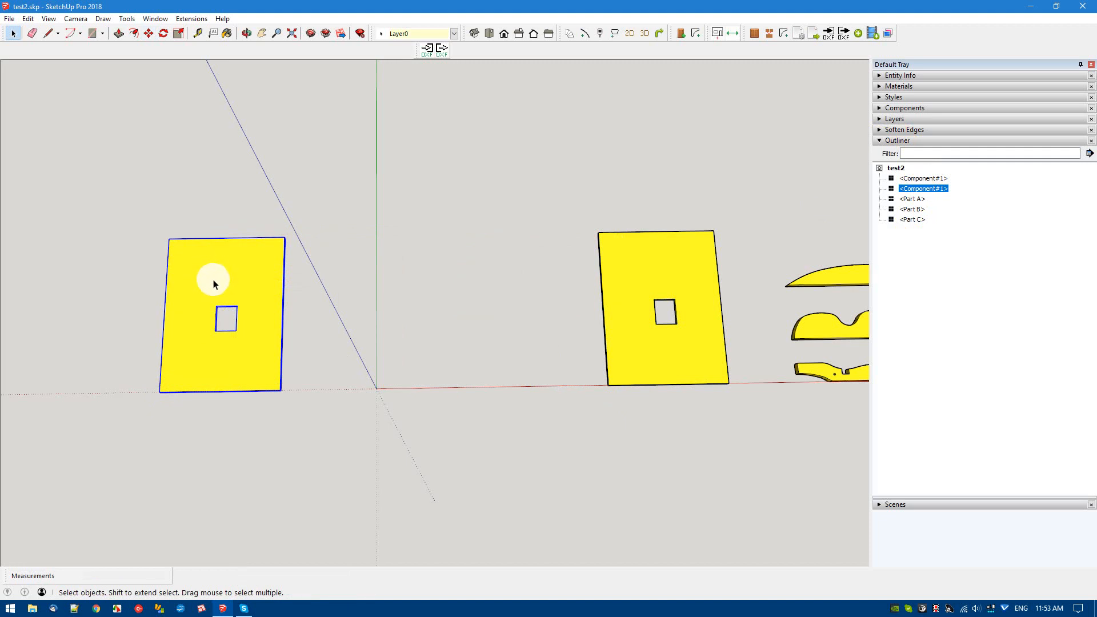
Step: Explode the copied panel into loose faces and edges via its context menu
right_click(215, 285)
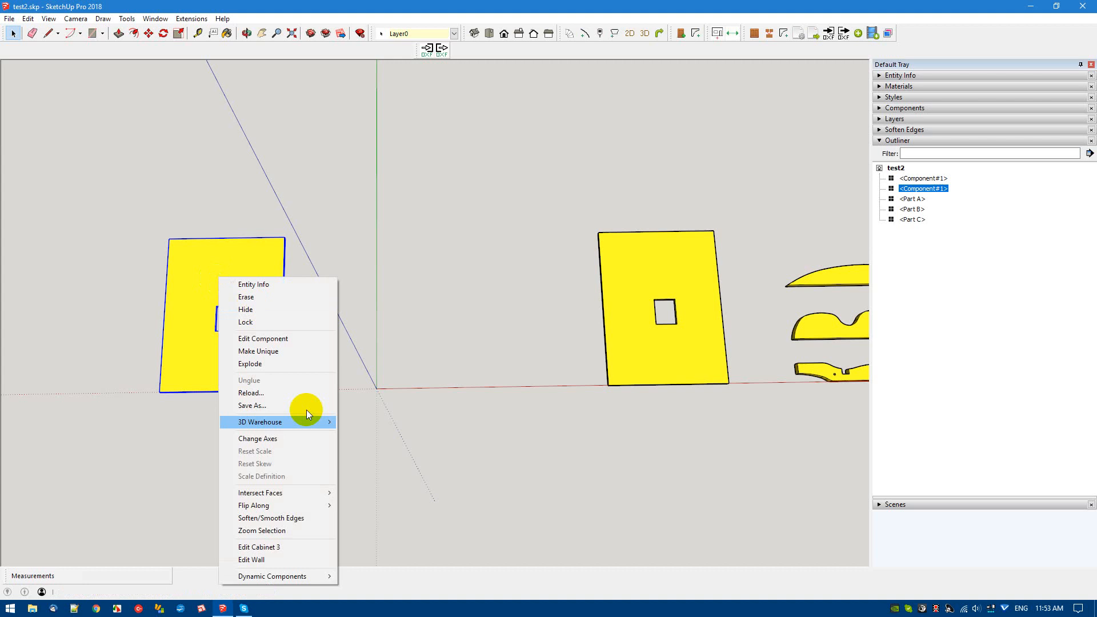
mouse_move(250, 363)
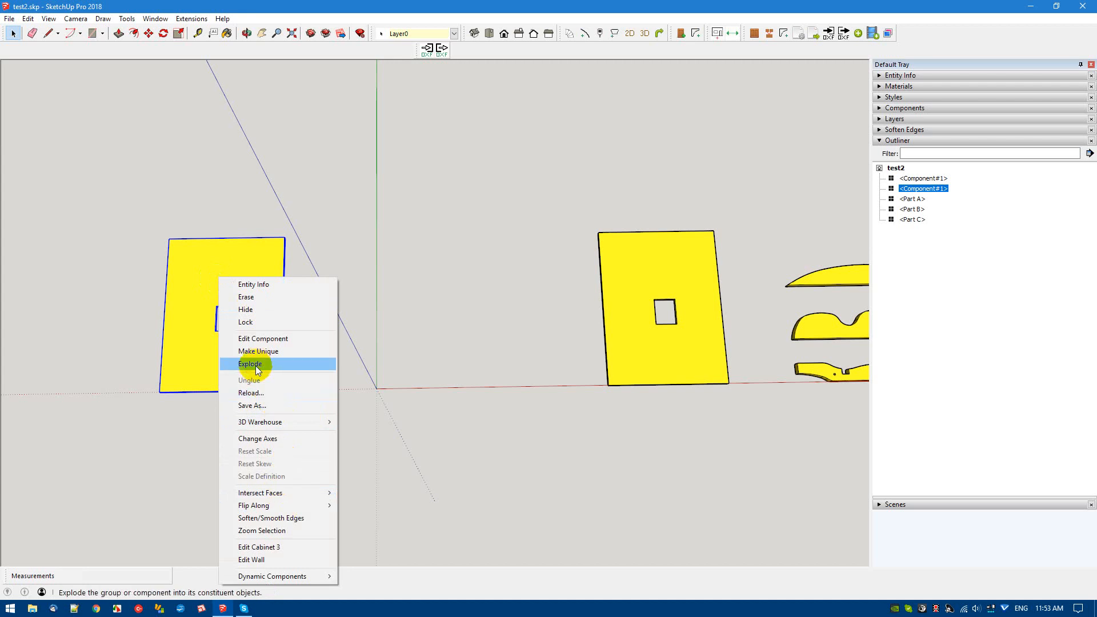
left_click(250, 363)
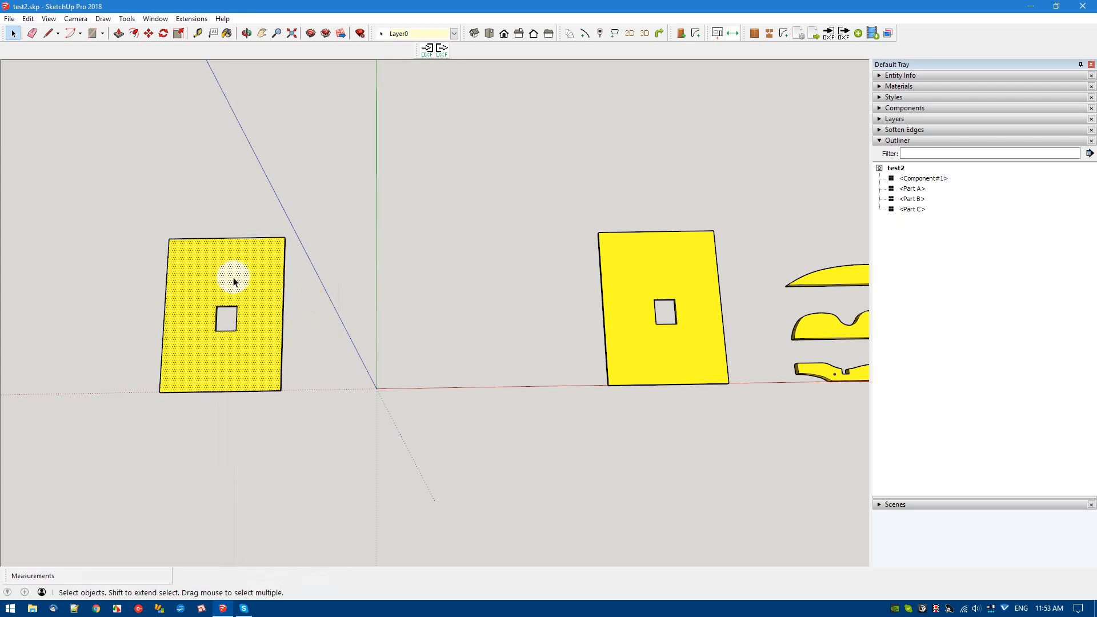
mouse_move(223, 285)
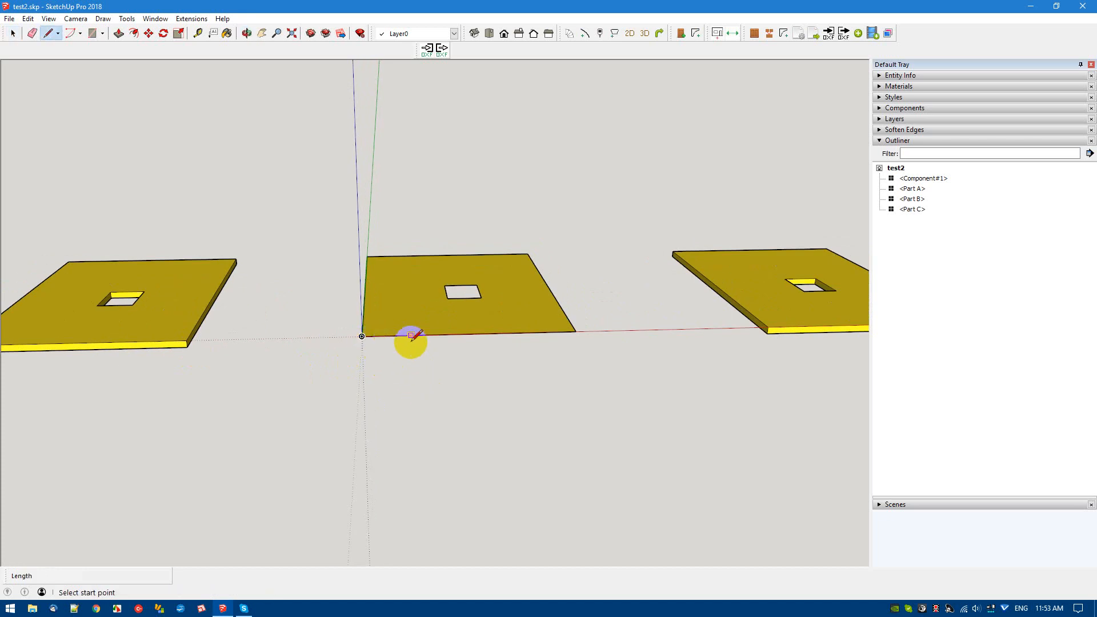
mouse_move(469, 335)
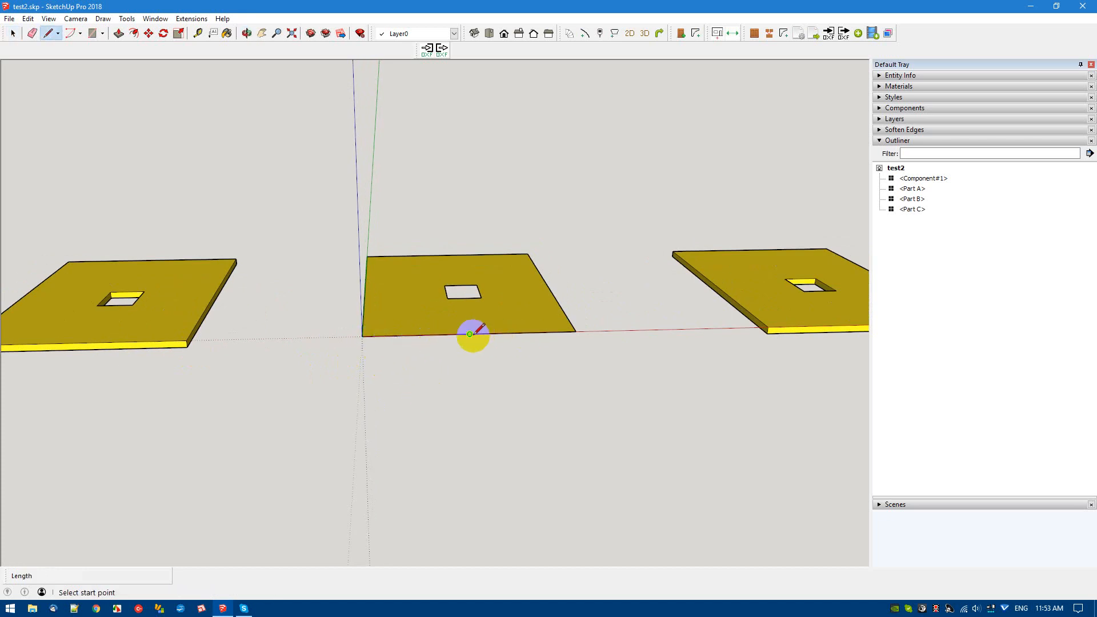
Step: Start a new edge at the front-right corner of the middle panel
left_click(470, 335)
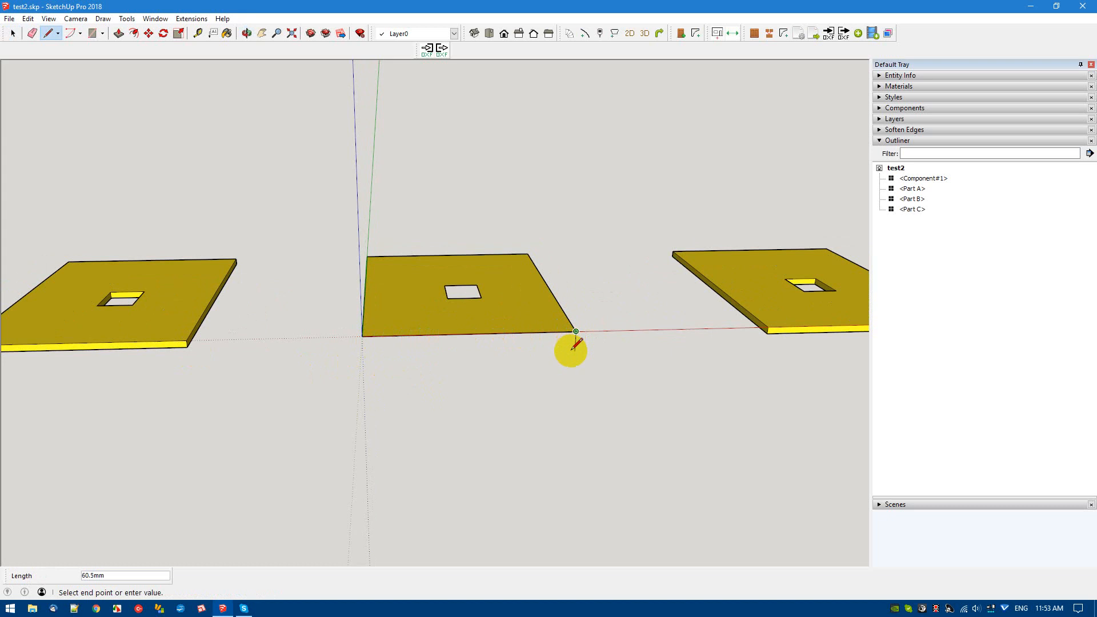
mouse_move(573, 359)
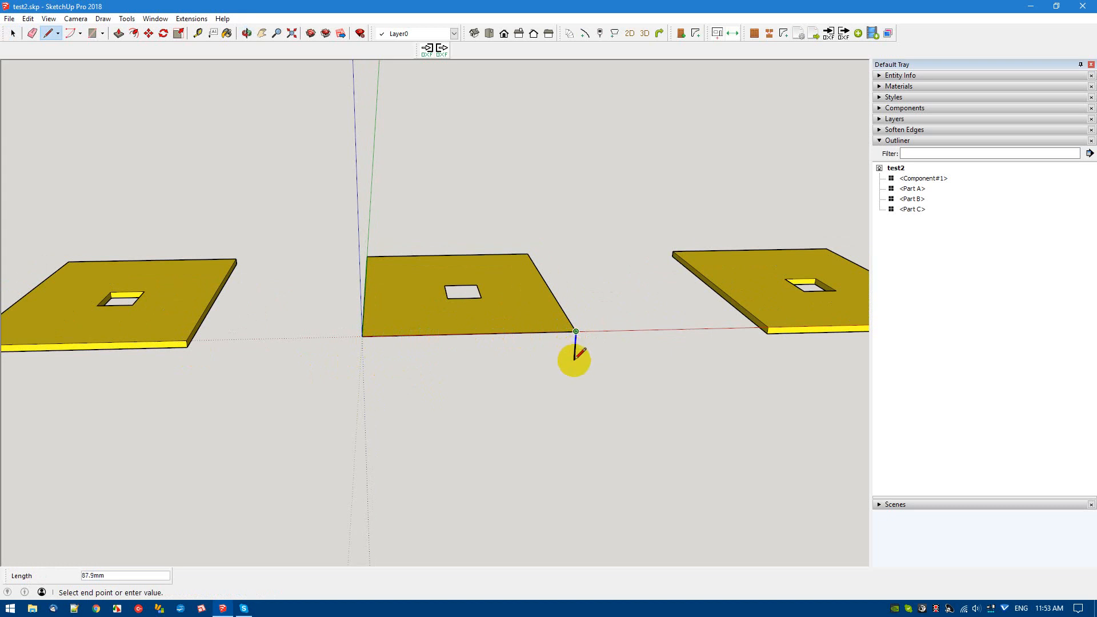
mouse_move(560, 359)
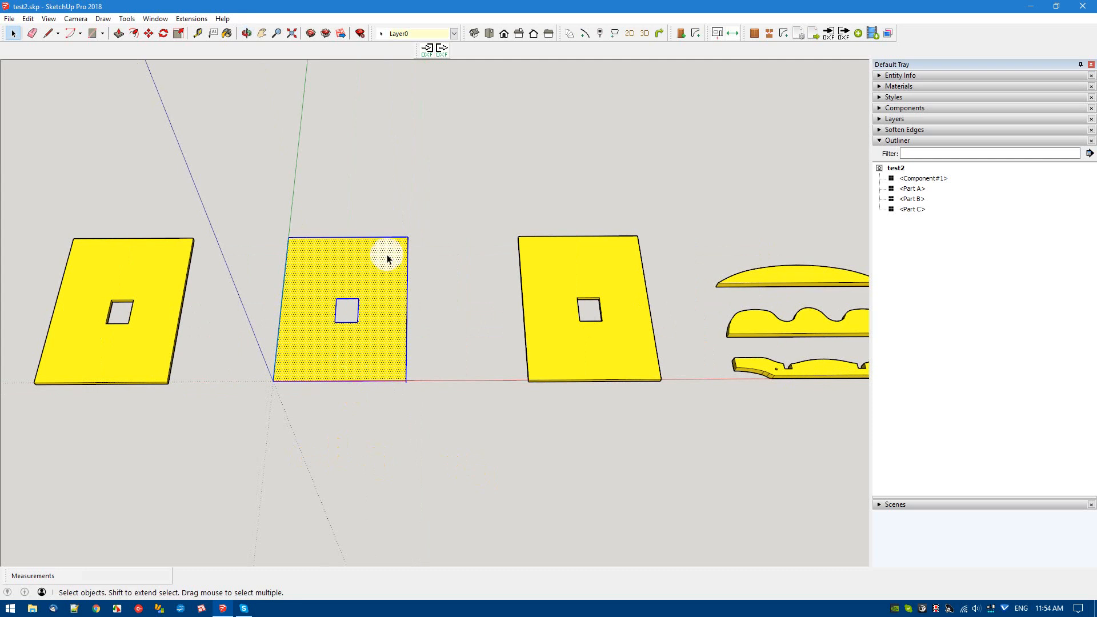
mouse_move(431, 391)
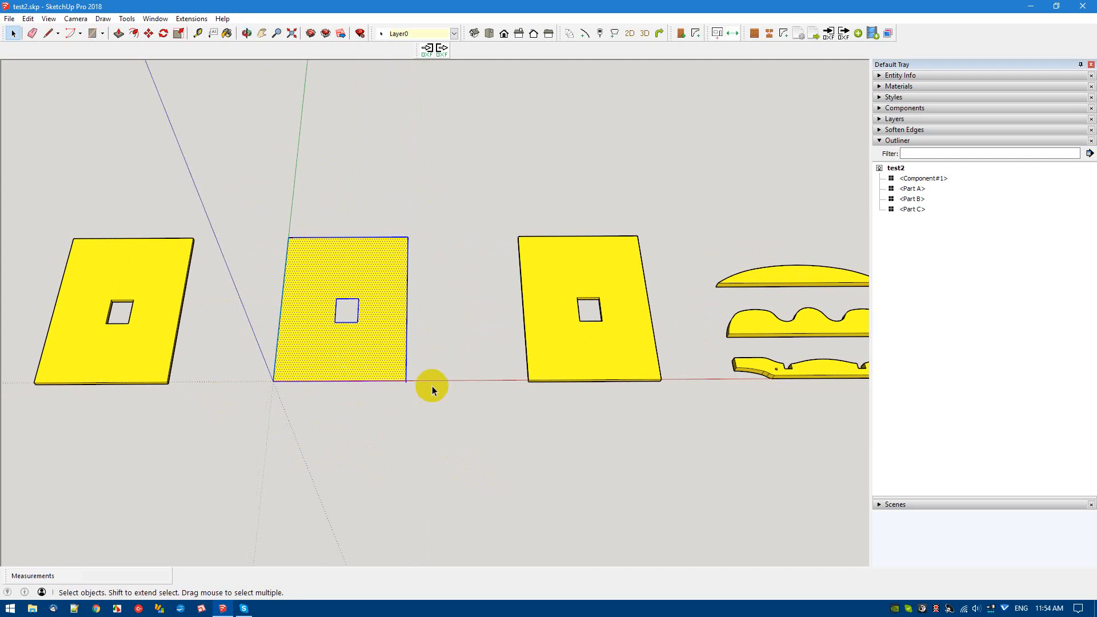
mouse_move(372, 344)
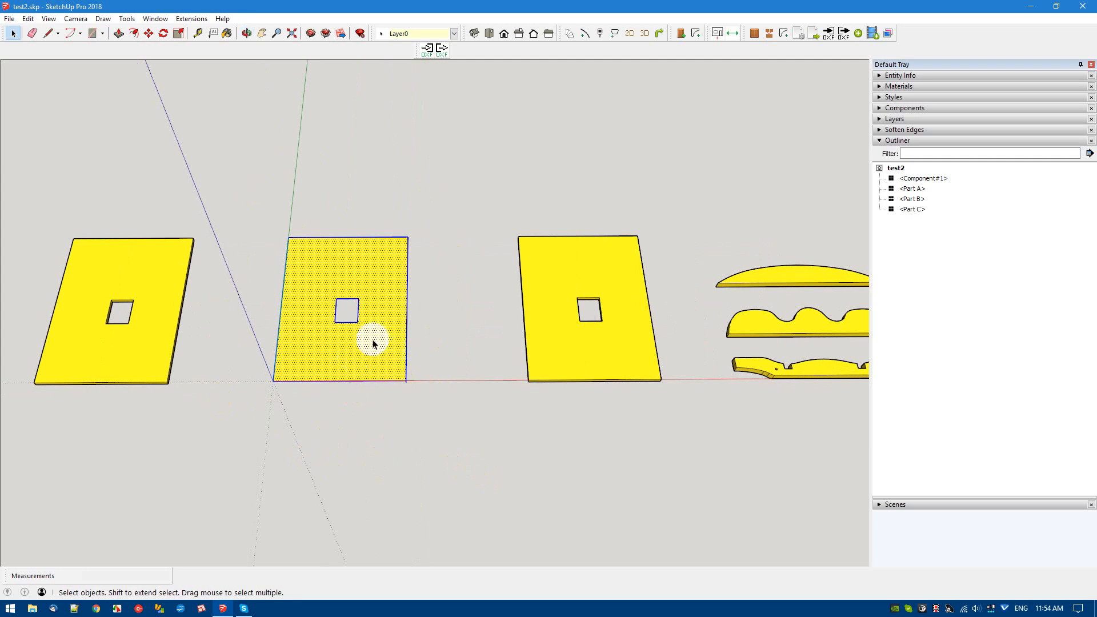
Step: Fill in the square opening so the middle panel's top is one solid face
left_click(367, 336)
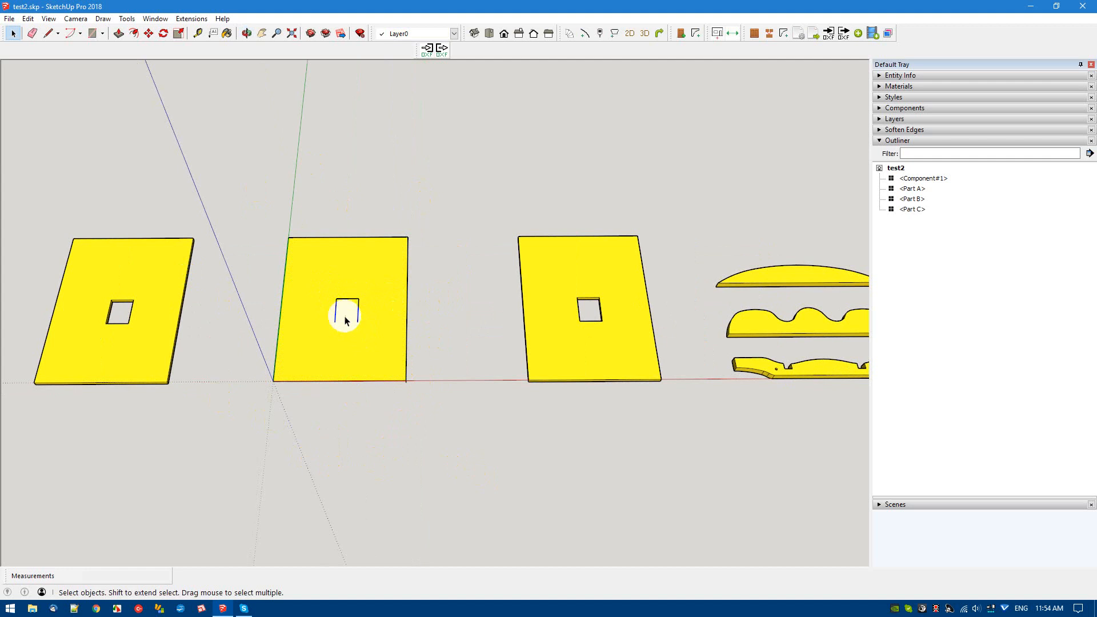
mouse_move(370, 347)
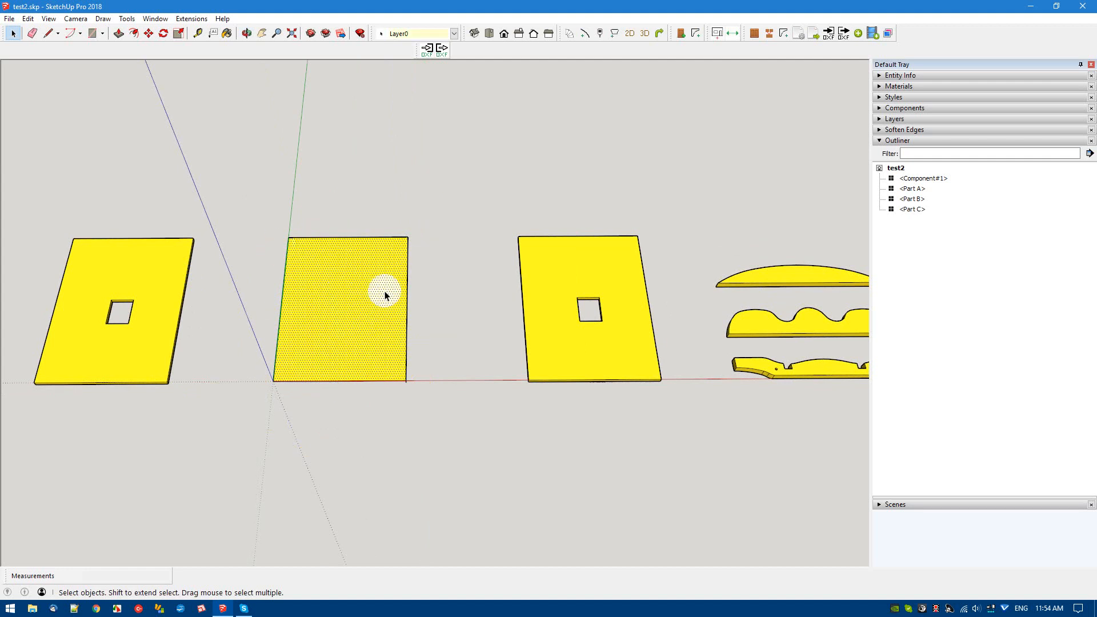
mouse_move(404, 380)
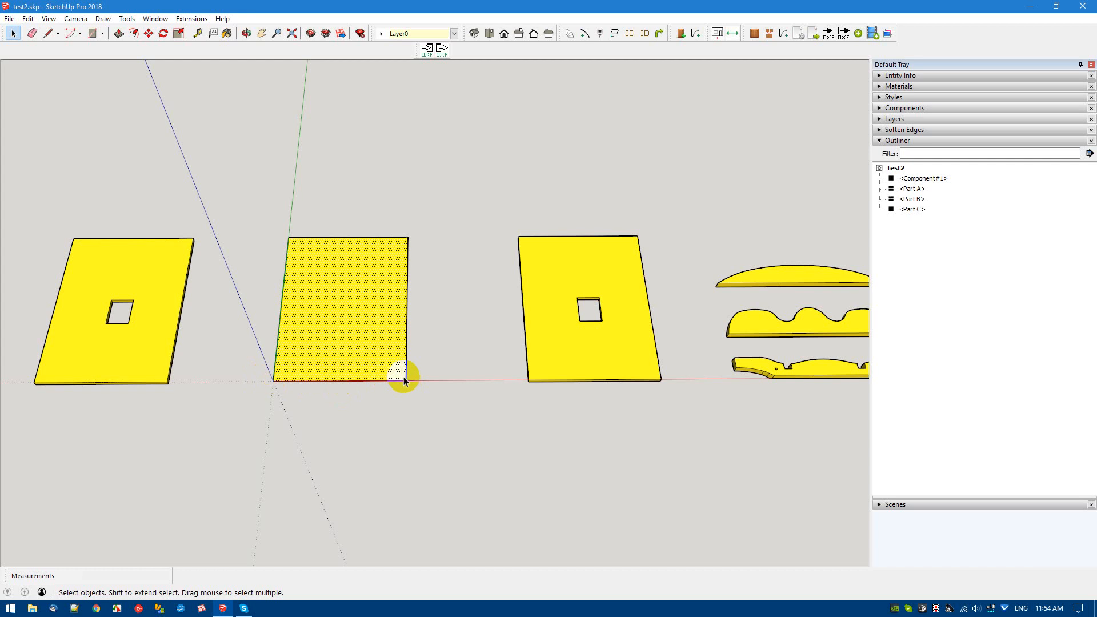
mouse_move(372, 244)
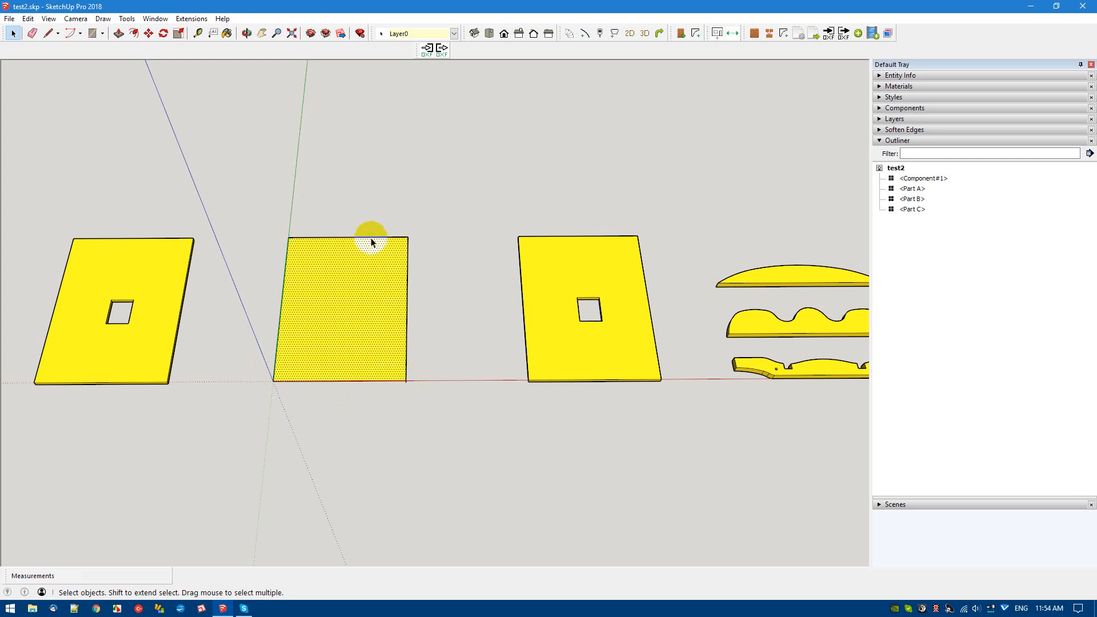
mouse_move(343, 319)
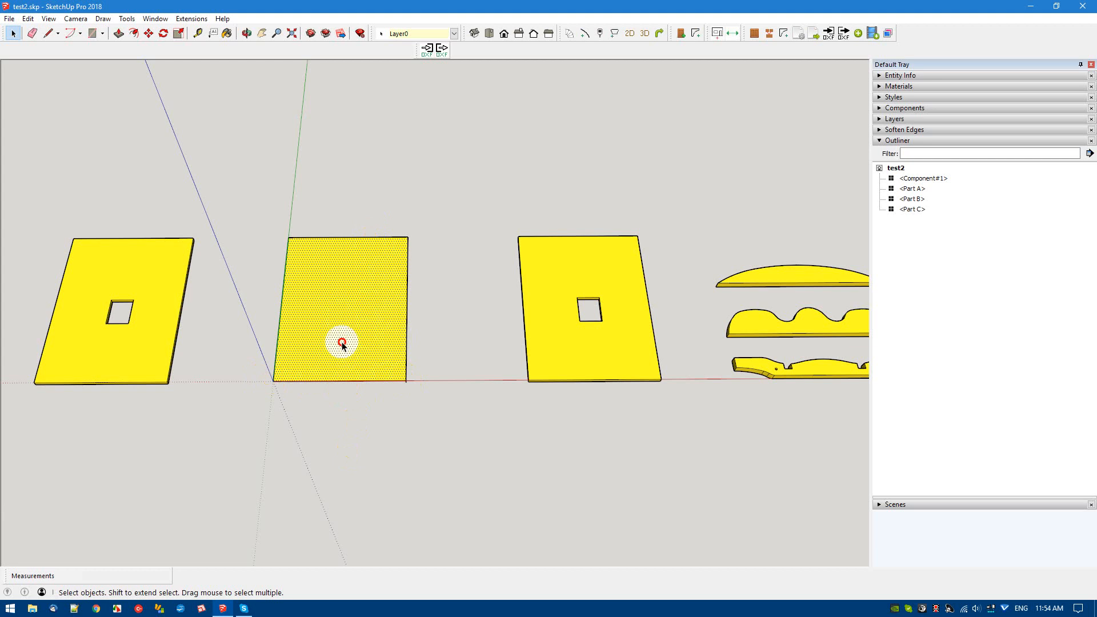
Step: Group the middle panel, nest it inside an outer group, and select the inner group in Outliner
right_click(342, 344)
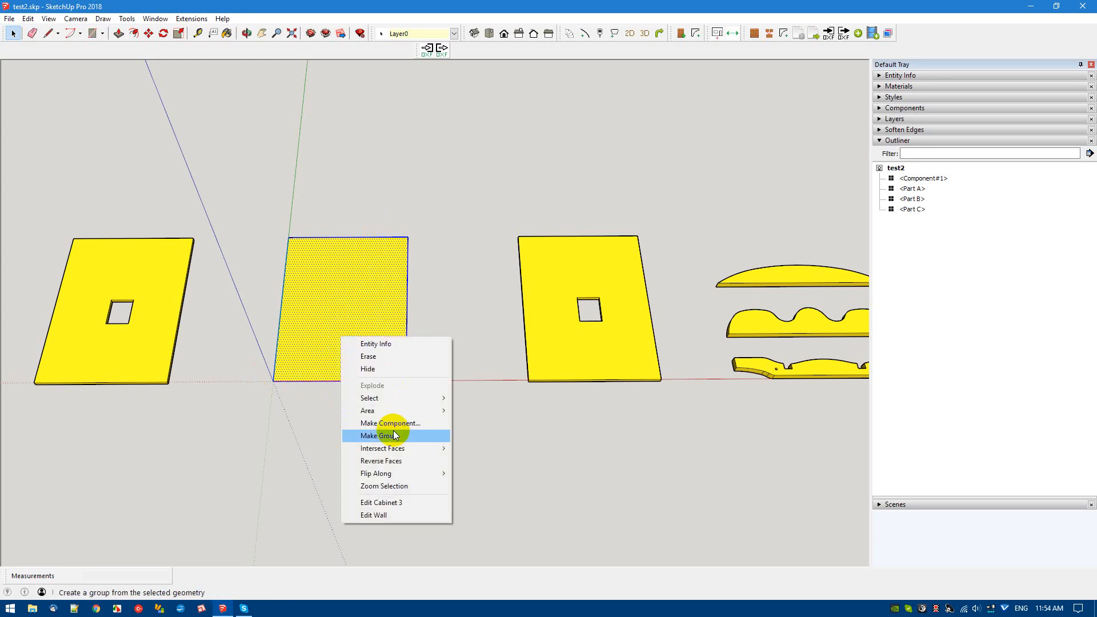
left_click(379, 435)
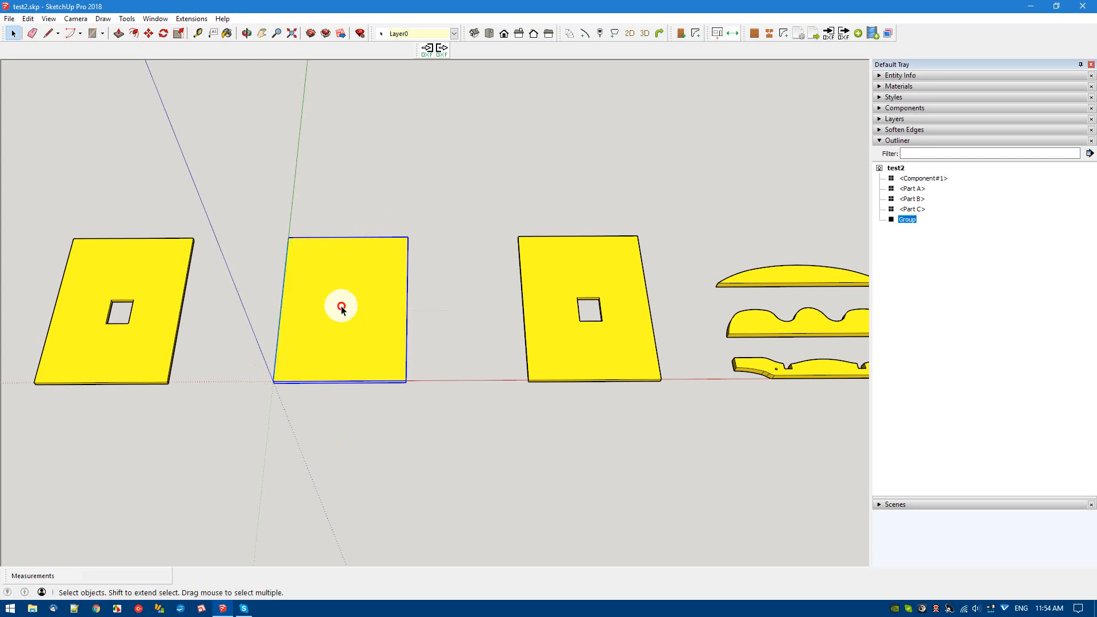
right_click(341, 309)
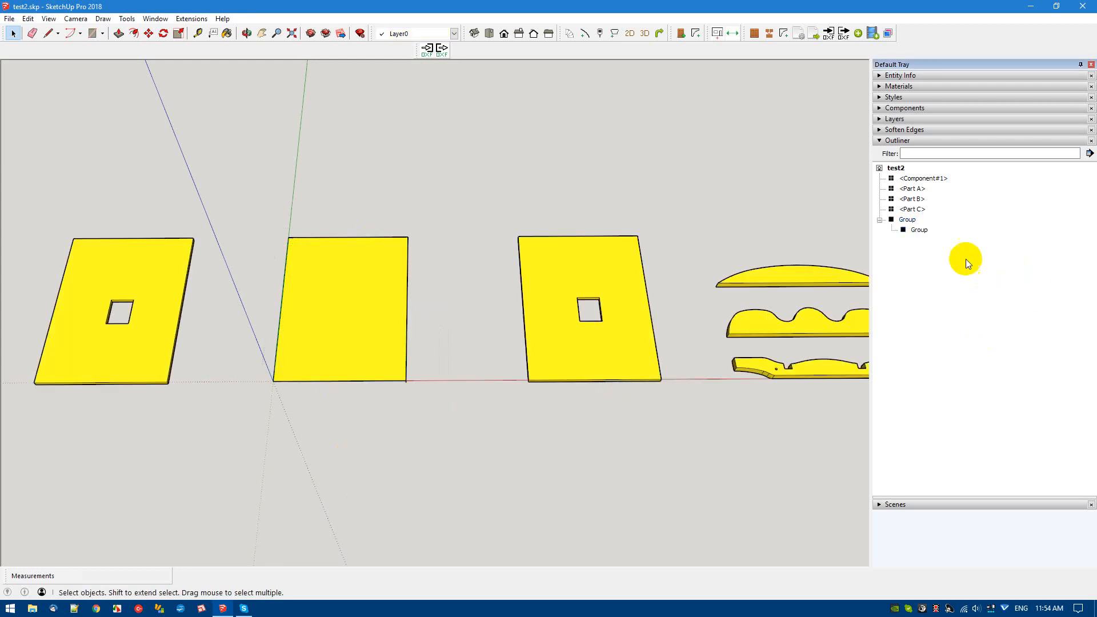
left_click(906, 219)
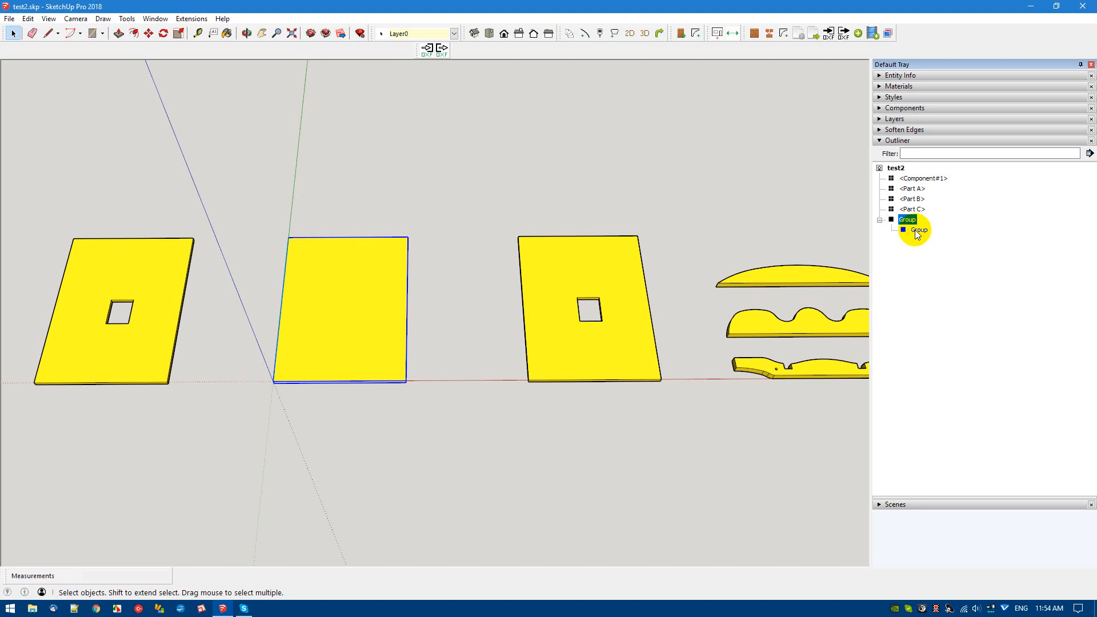
left_click(918, 230)
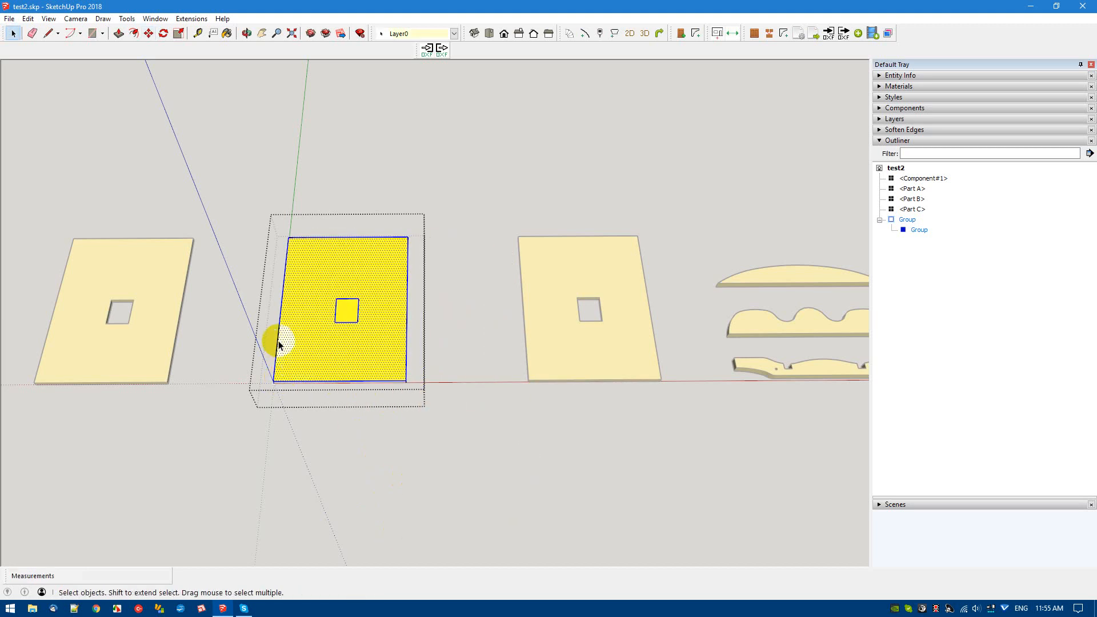
mouse_move(364, 387)
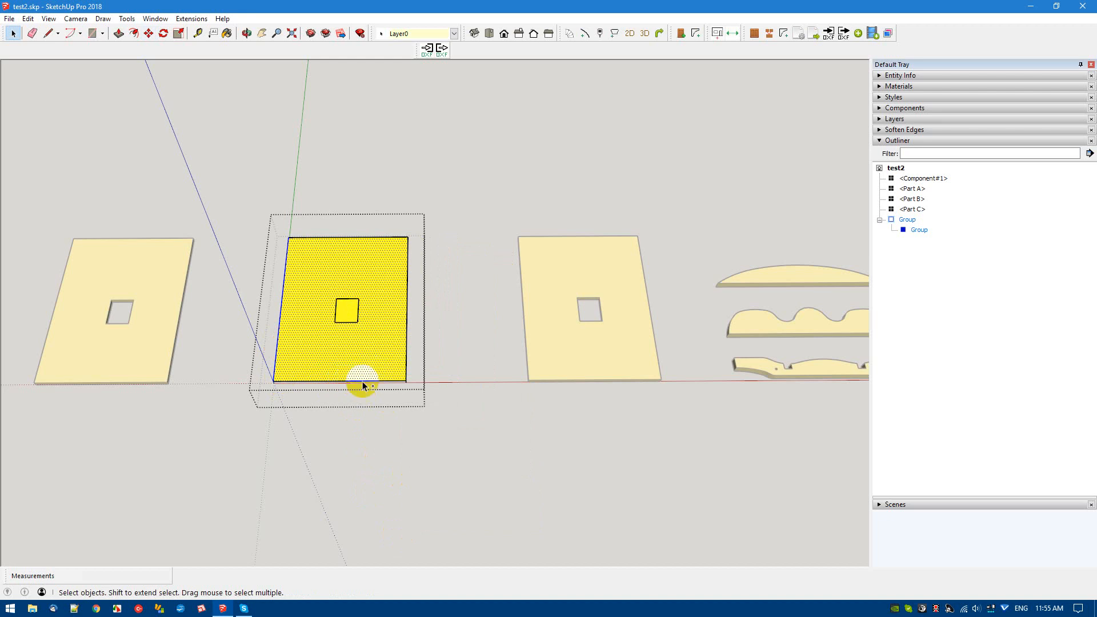
mouse_move(392, 261)
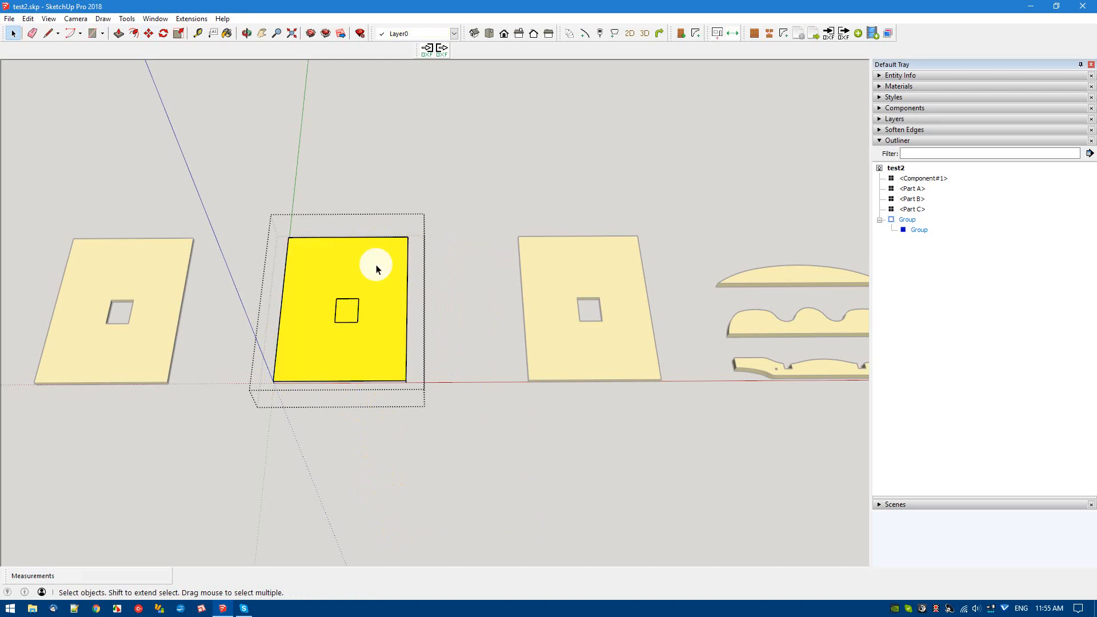
mouse_move(351, 369)
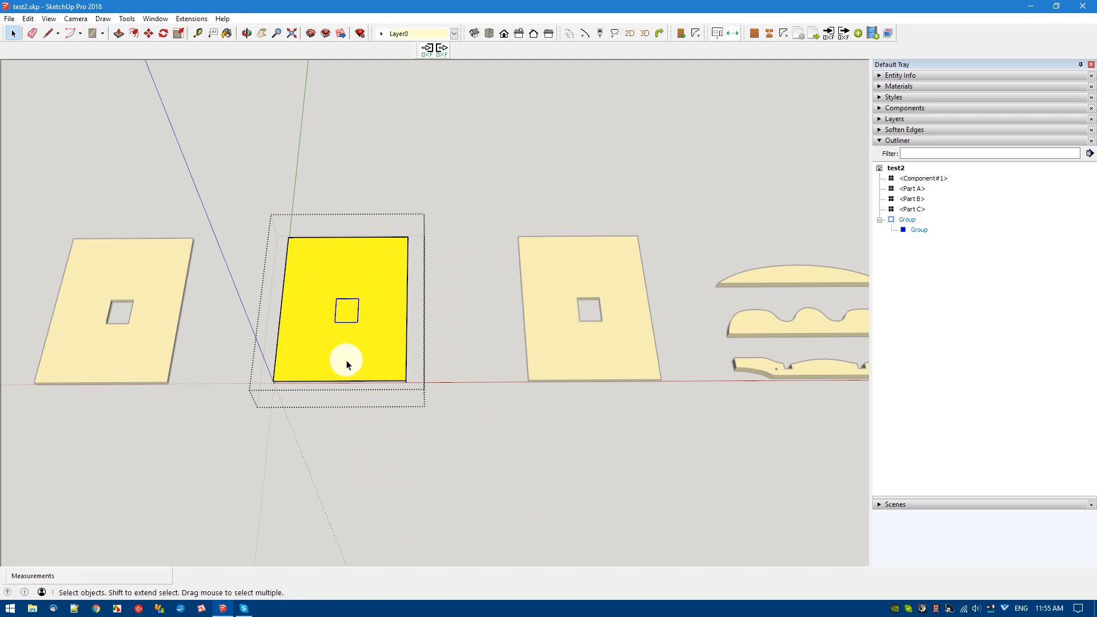
Step: Draw a line across the square to make it a face, then erase the inner panel group
left_click(117, 33)
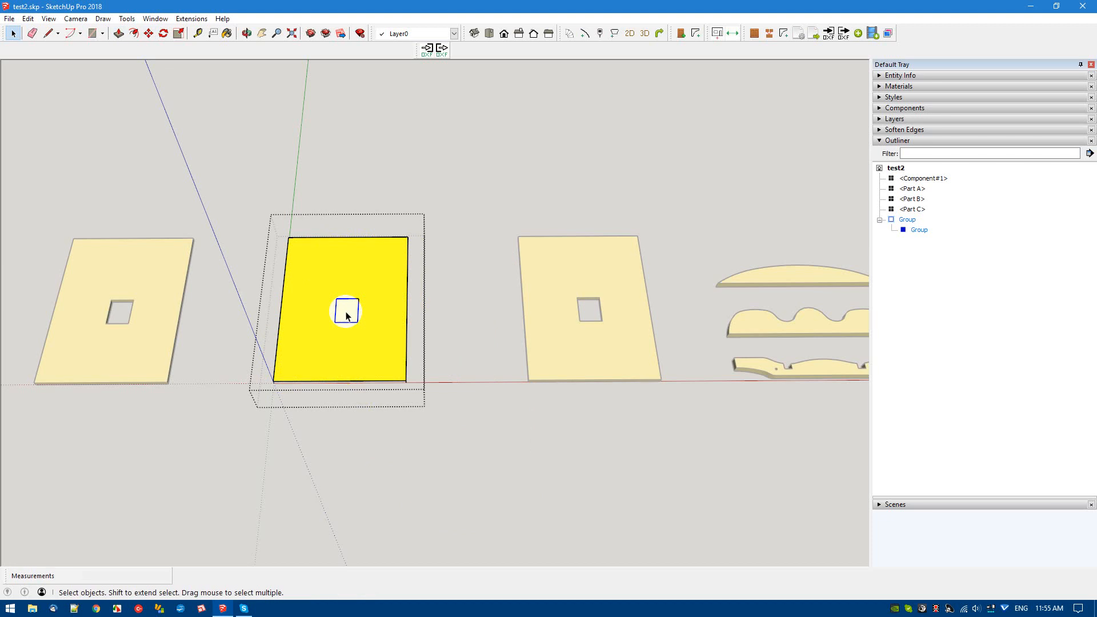
mouse_move(342, 327)
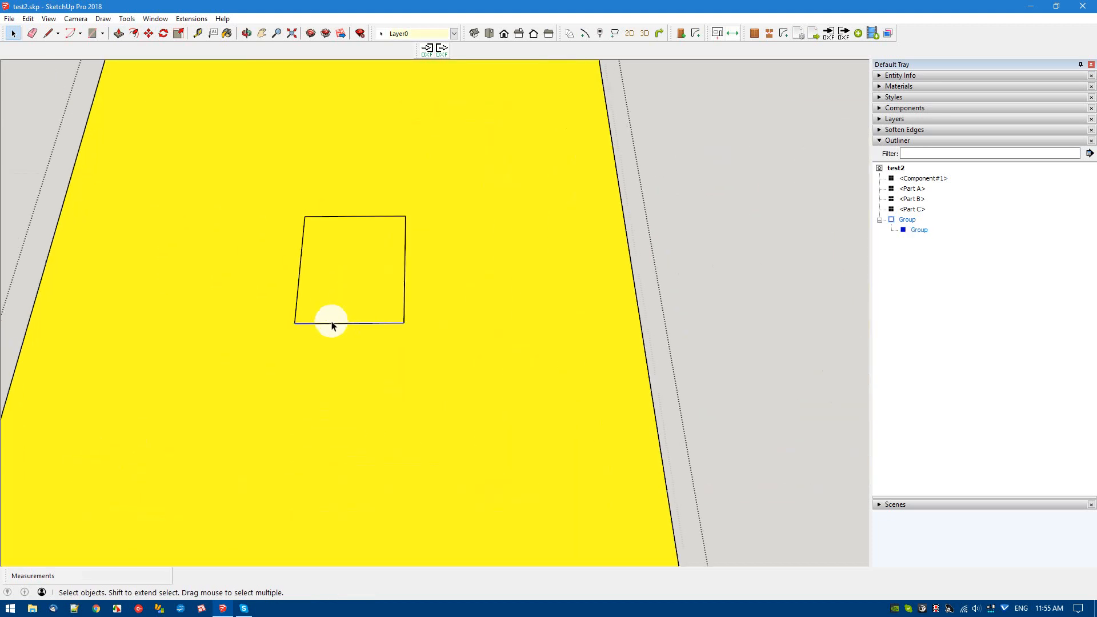
left_click(31, 33)
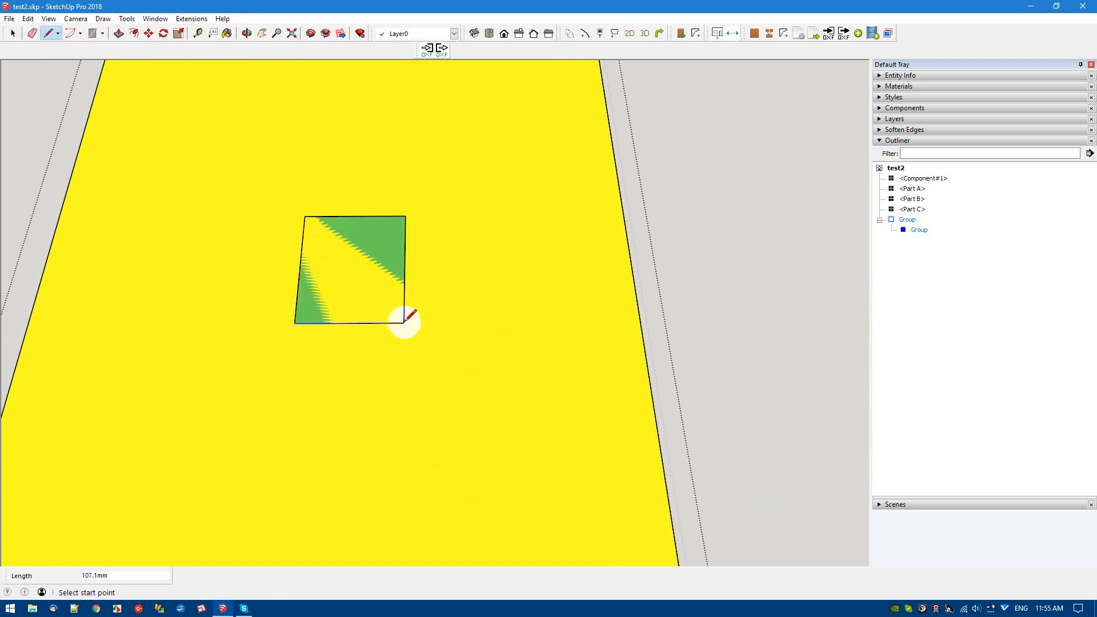
left_click(918, 230)
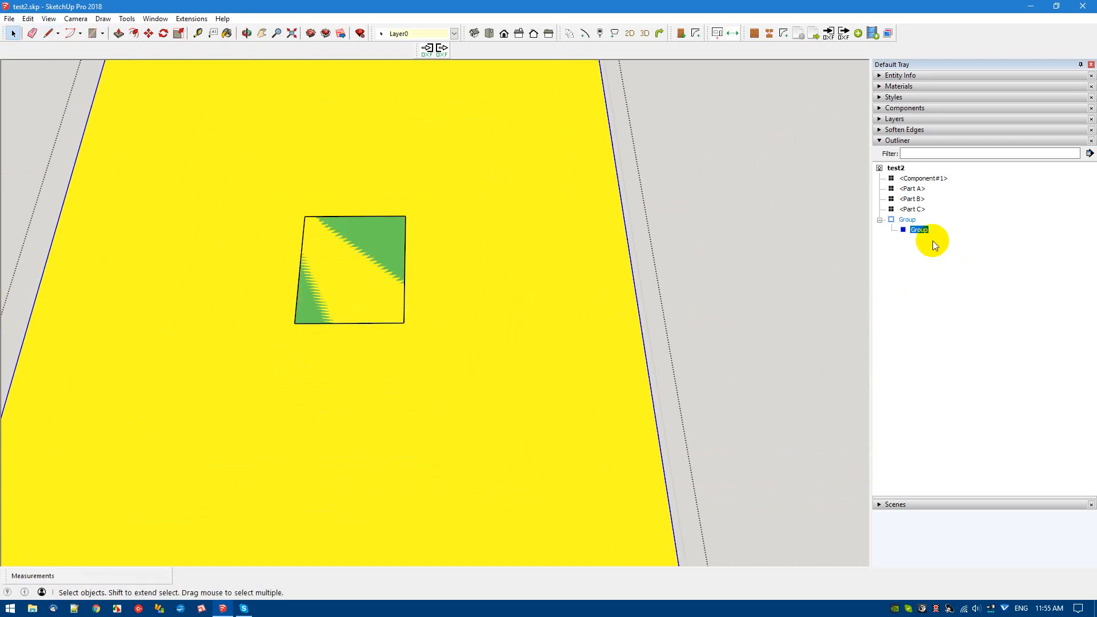
right_click(919, 230)
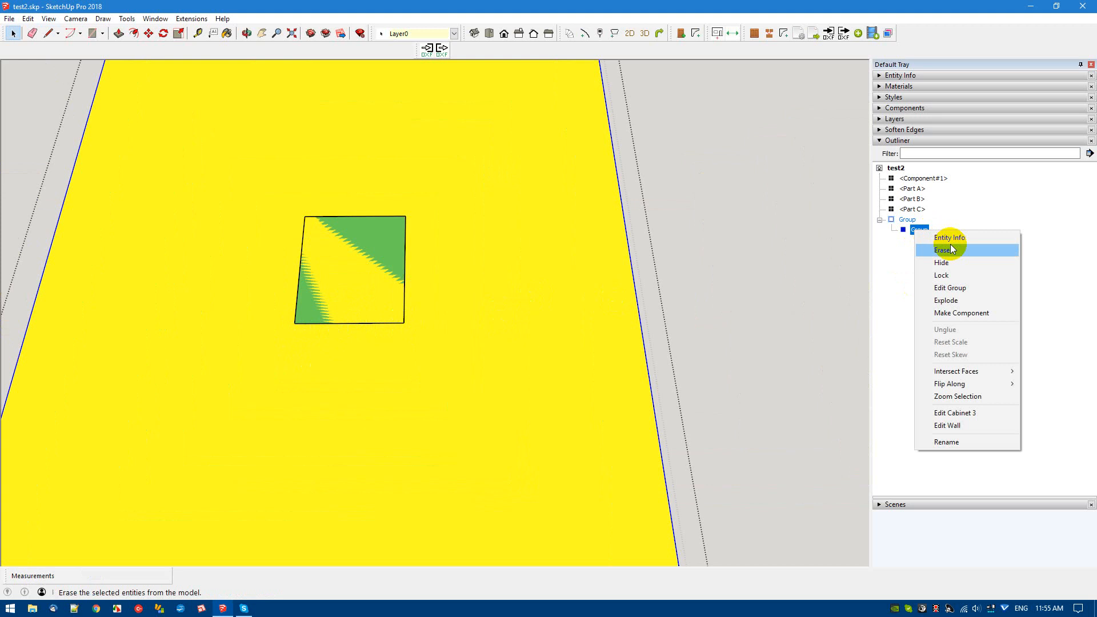
left_click(944, 250)
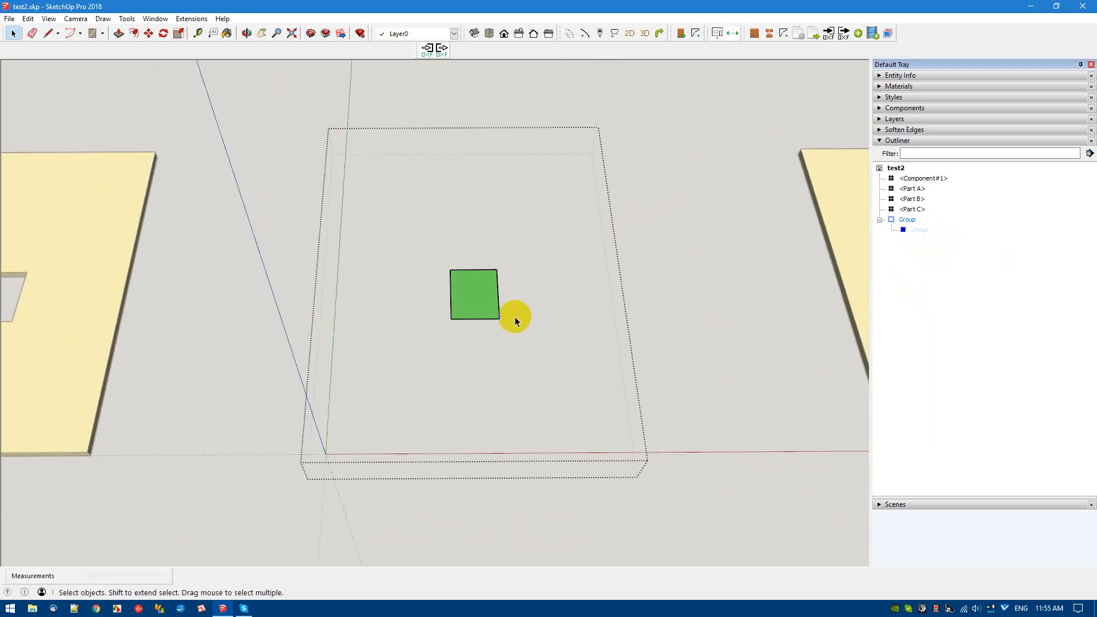
Step: Make the square face its own sub-group and close group editing to return to the model
left_click(473, 293)
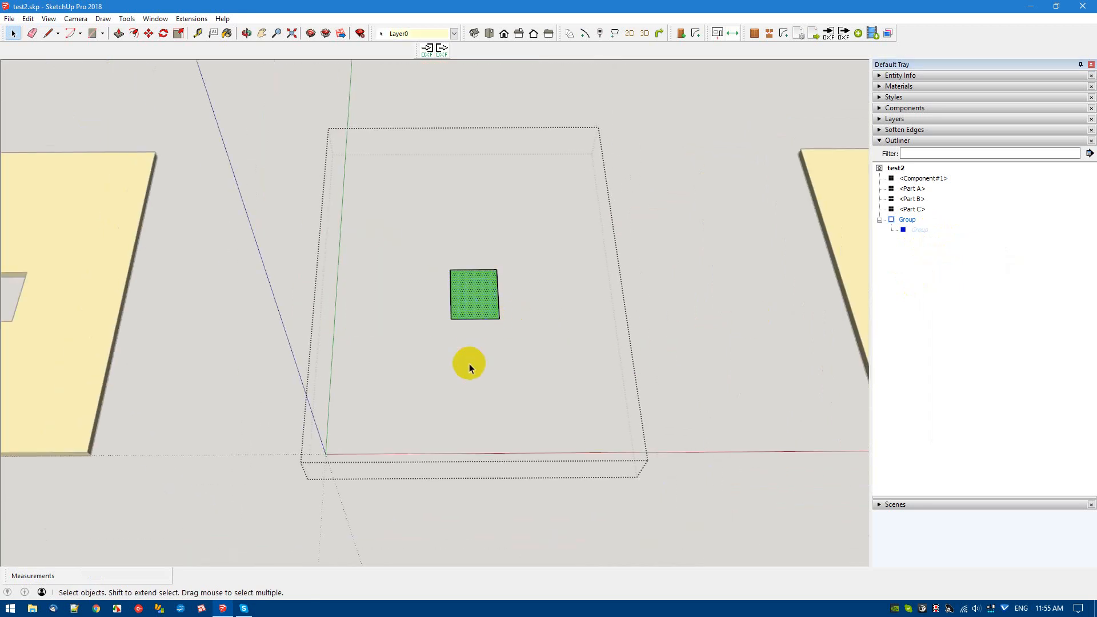
mouse_move(517, 306)
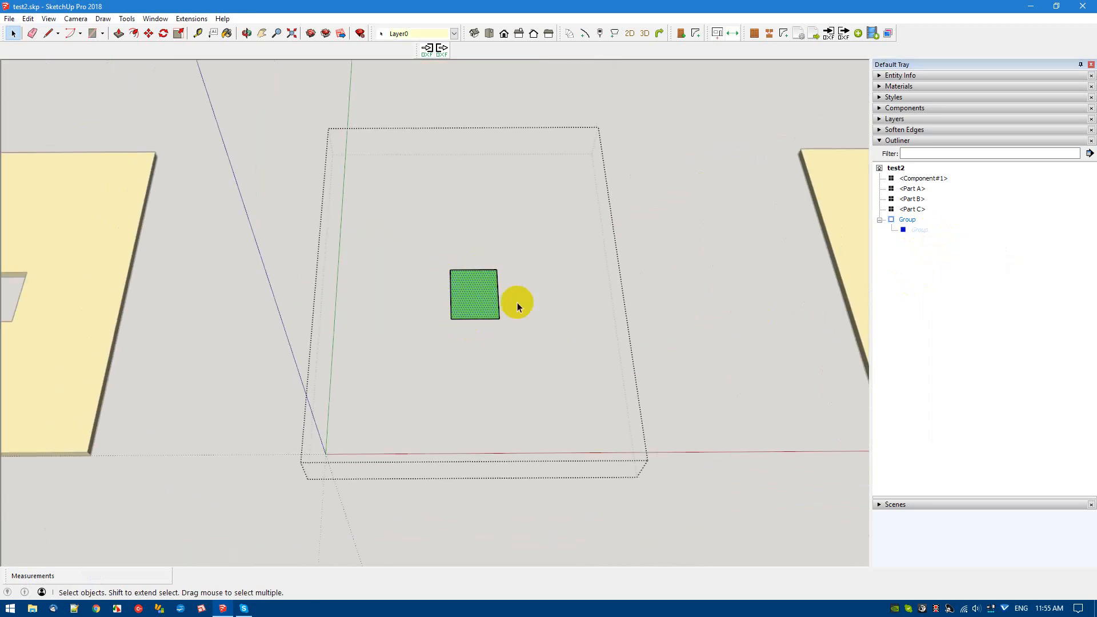
mouse_move(472, 300)
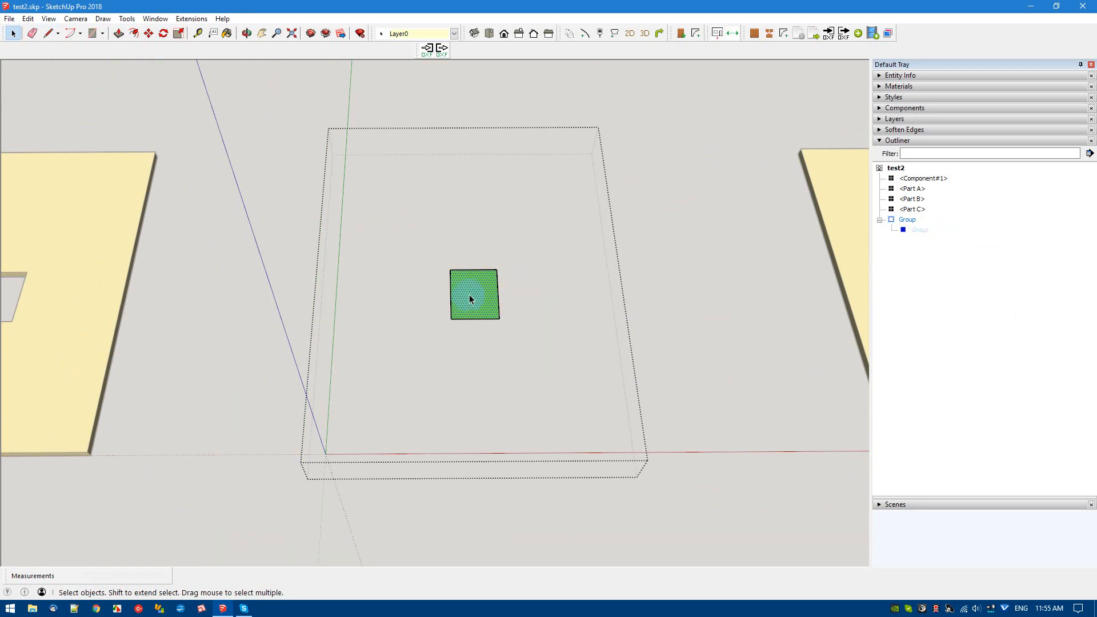
mouse_move(478, 326)
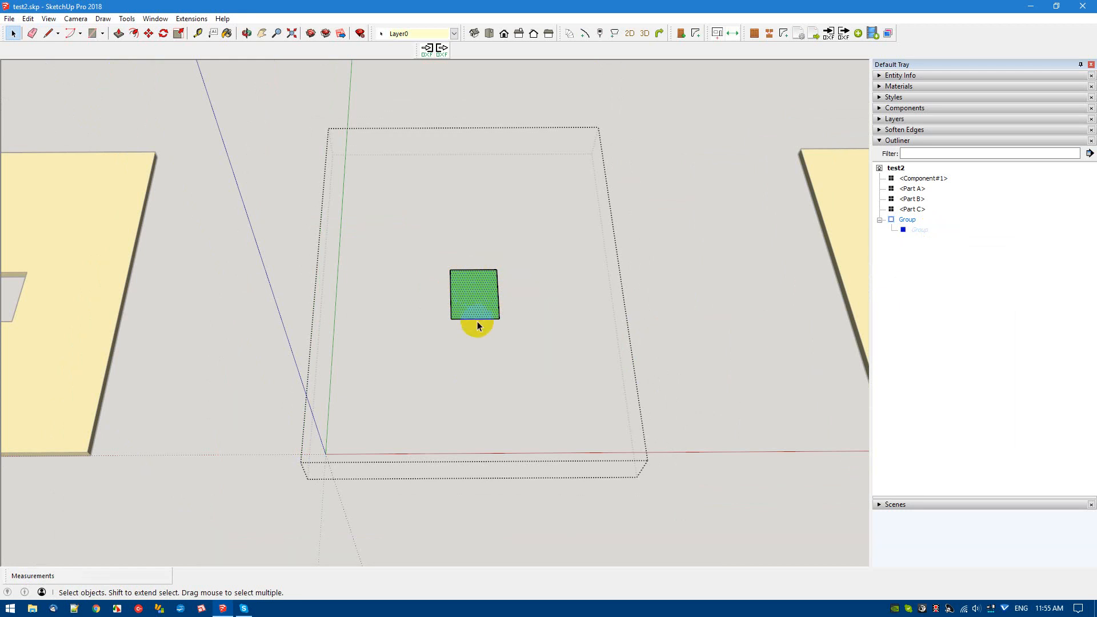
left_click(46, 33)
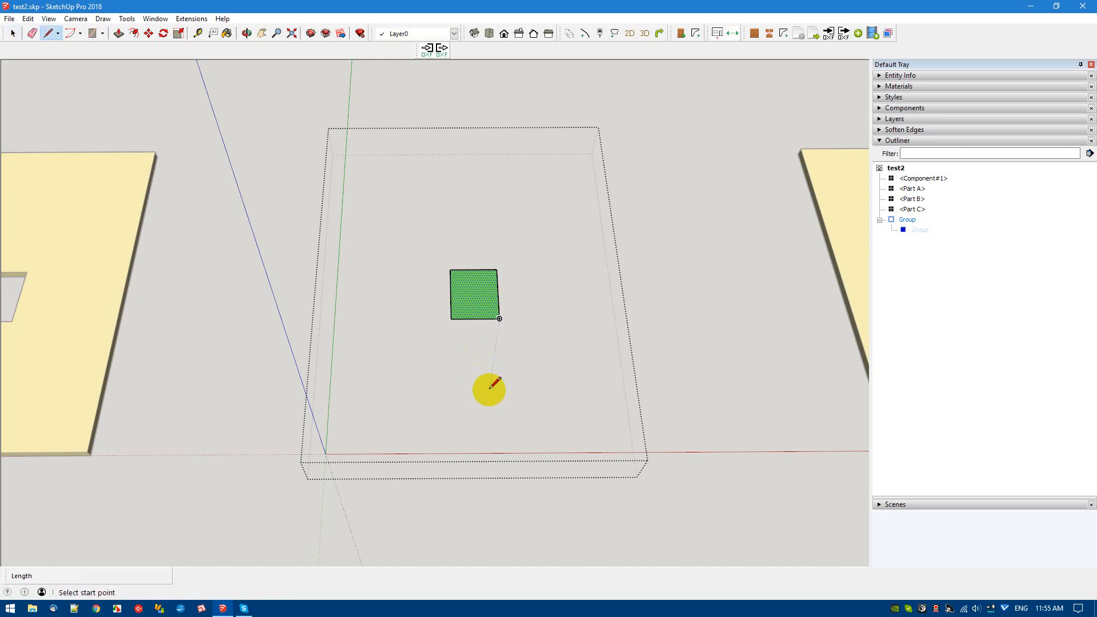
mouse_move(498, 325)
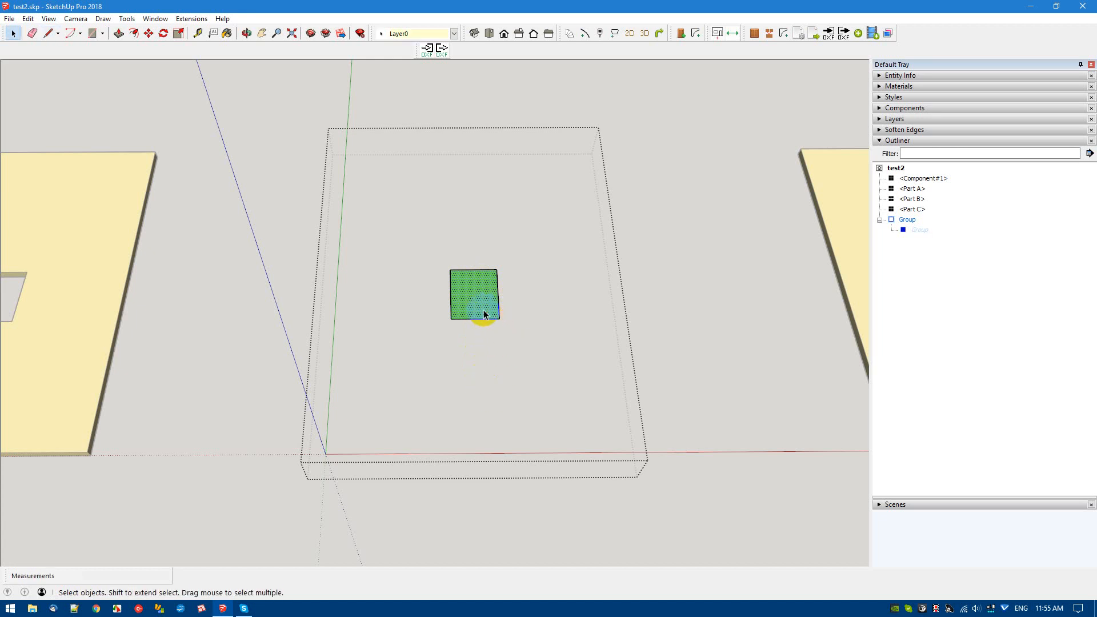
right_click(482, 313)
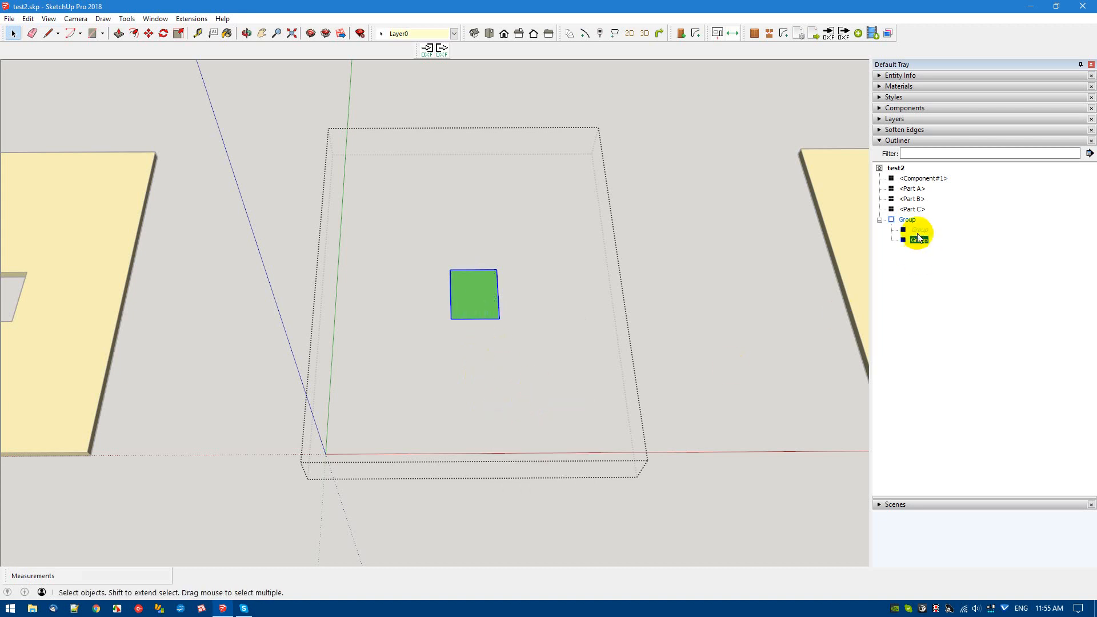
right_click(918, 238)
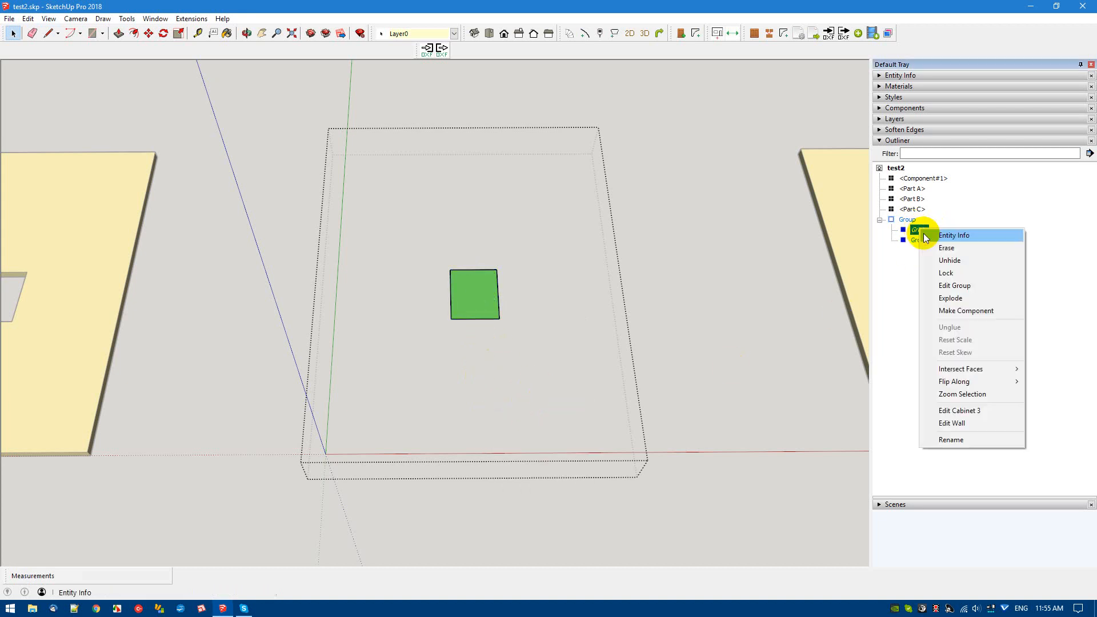
left_click(950, 260)
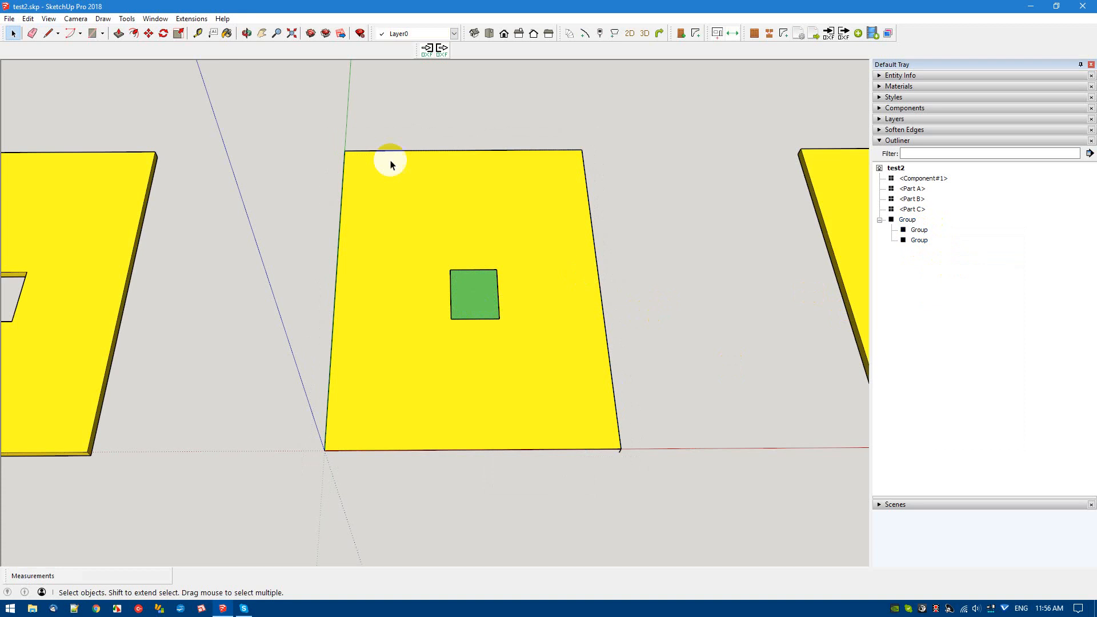
Step: Set Component Edit viewing of the rest of the model and enter the panel group
left_click(48, 20)
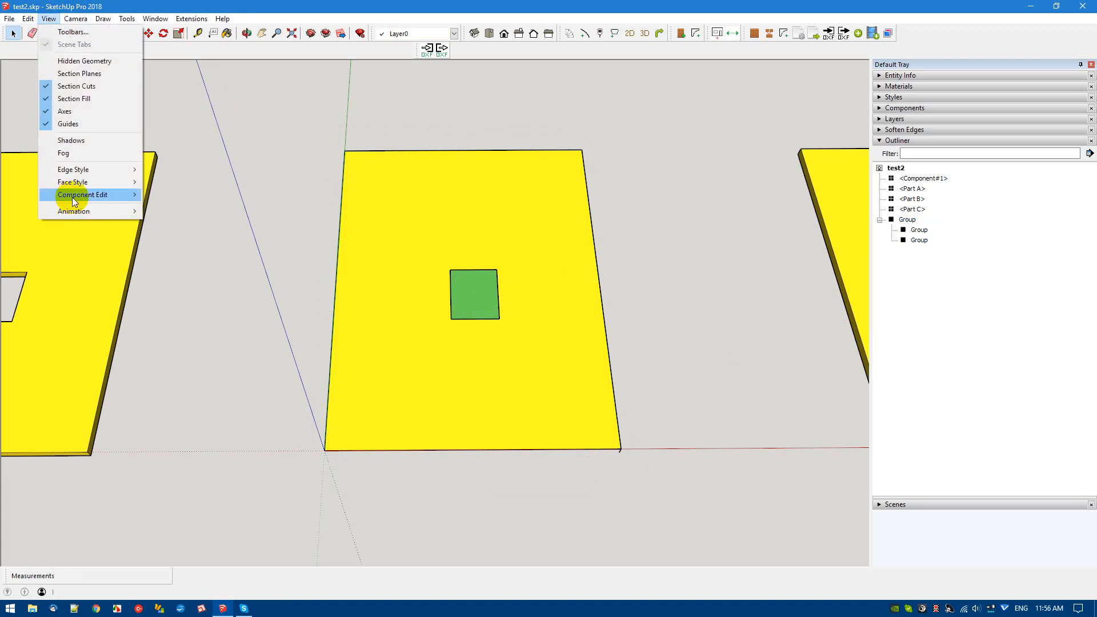
left_click(474, 294)
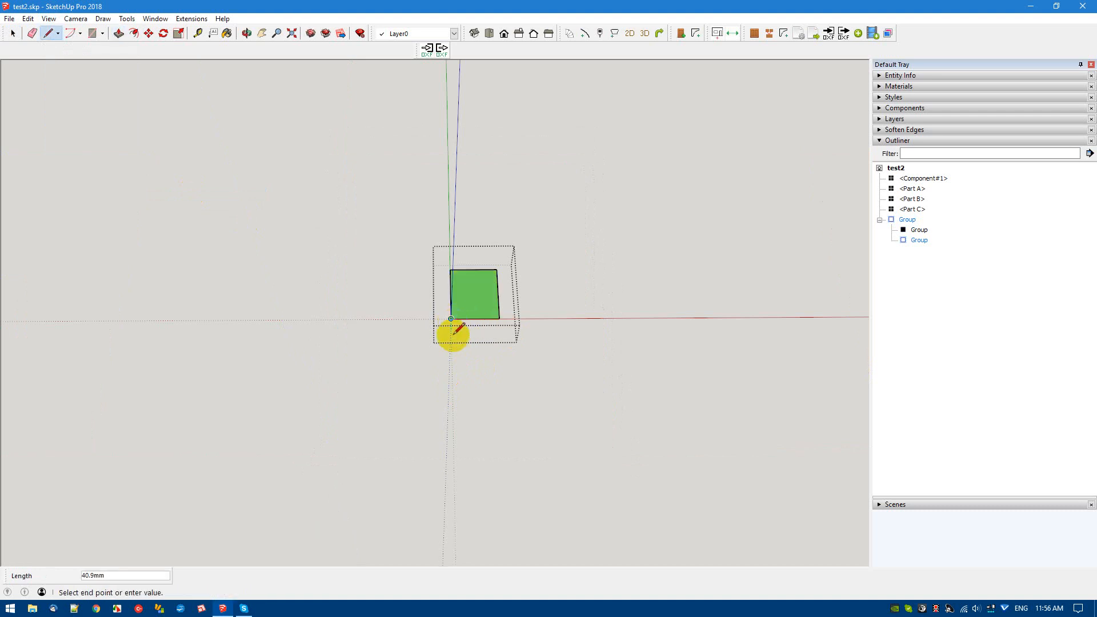
mouse_move(453, 329)
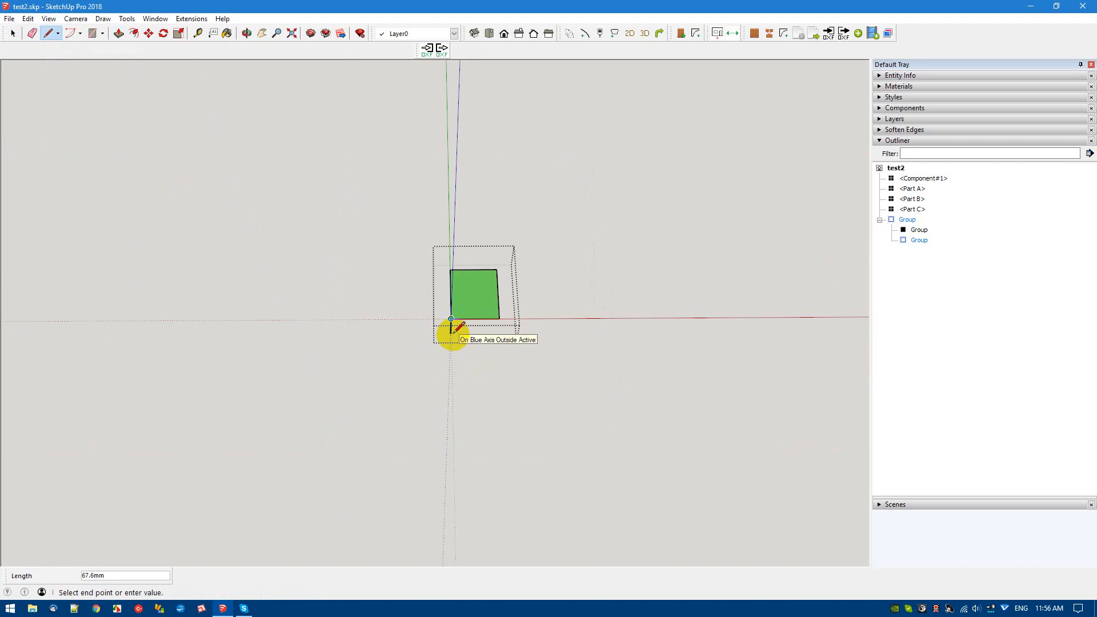
type("1")
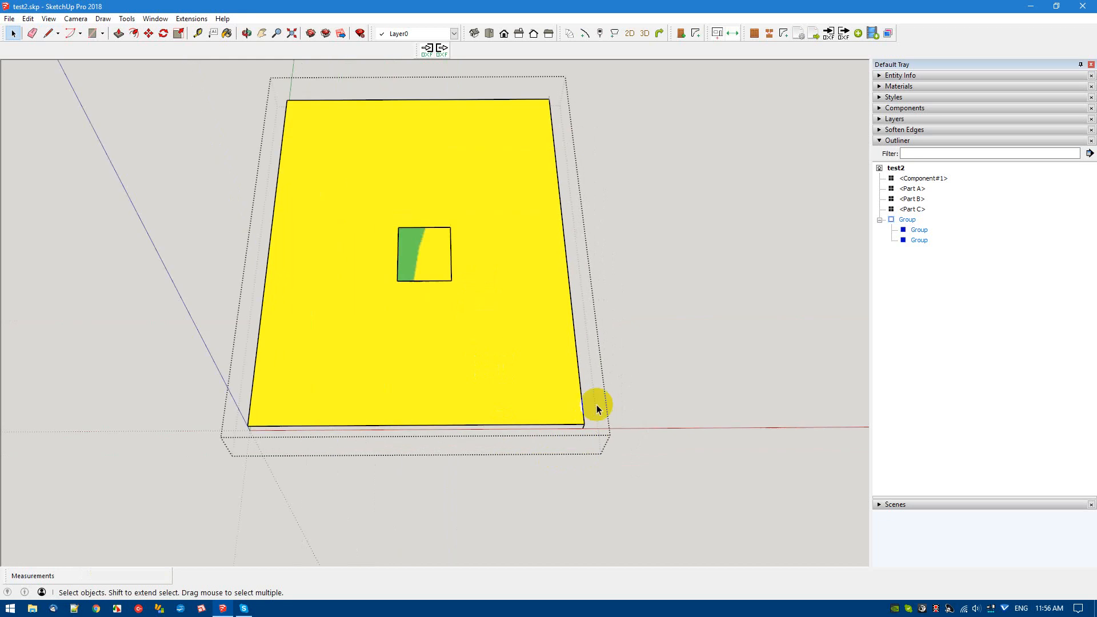
Step: Zoom into the pocket sub-group's corner, start an edge there, and exit group editing
scroll("up", 3)
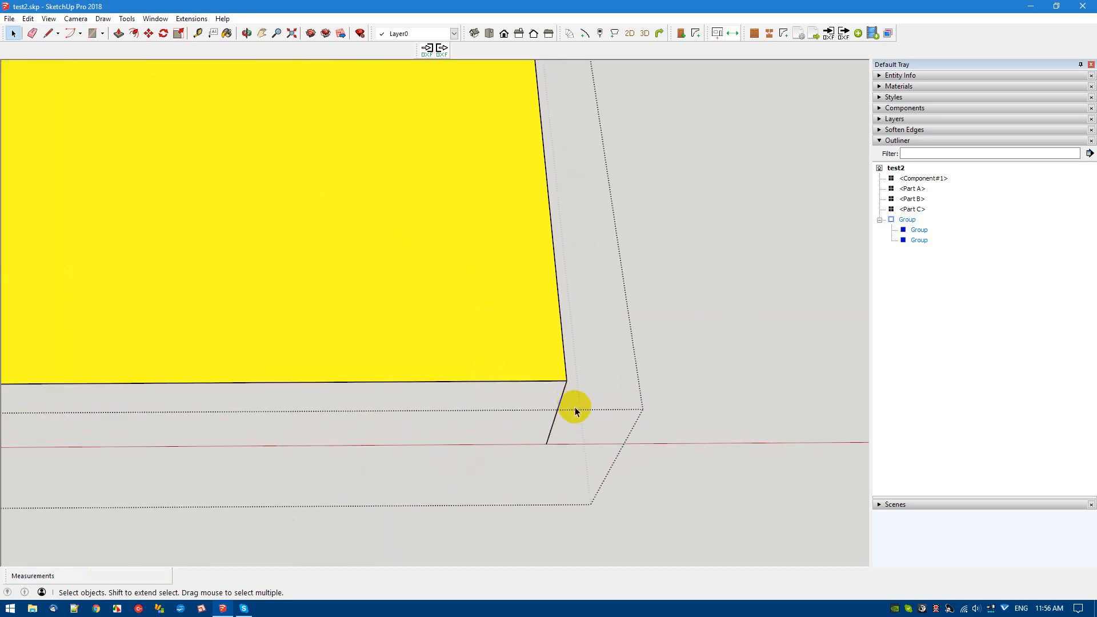
left_click(198, 34)
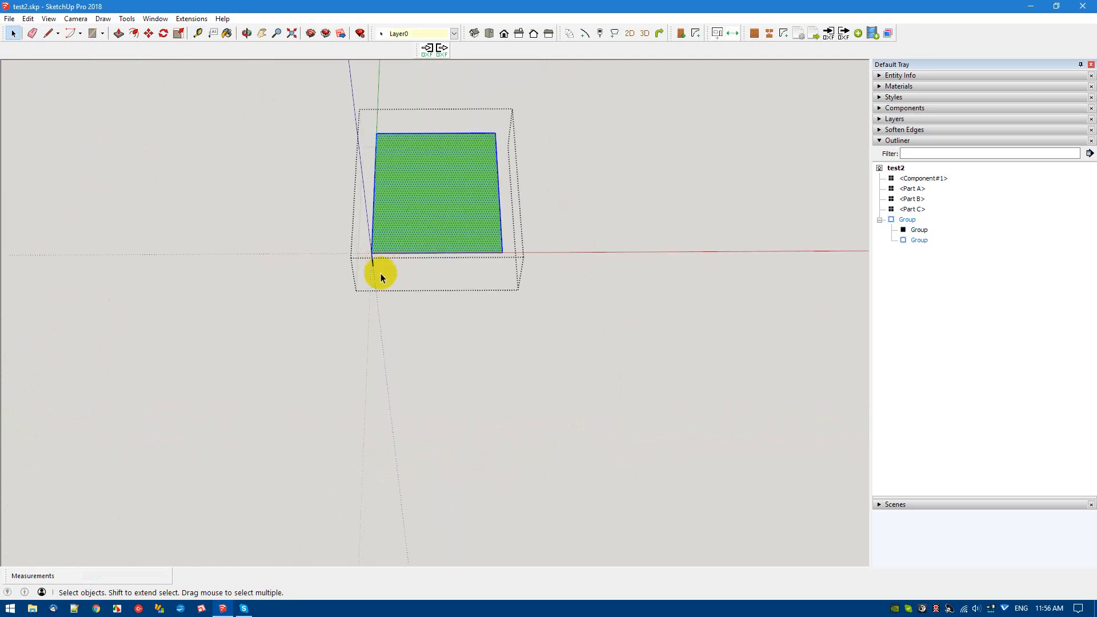
scroll("up", 3)
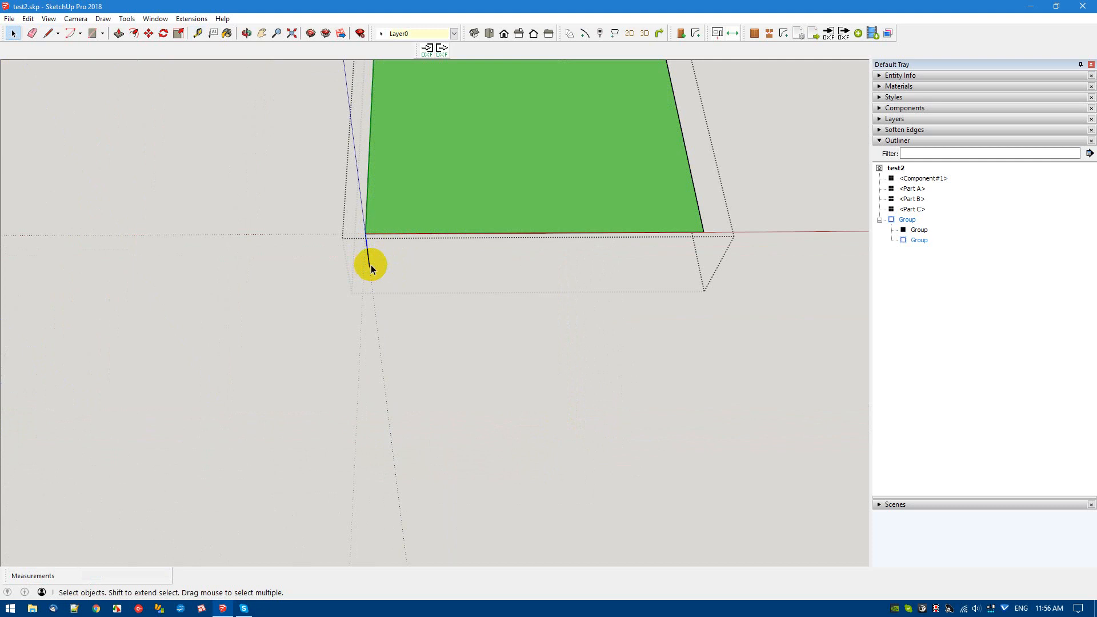
mouse_move(367, 246)
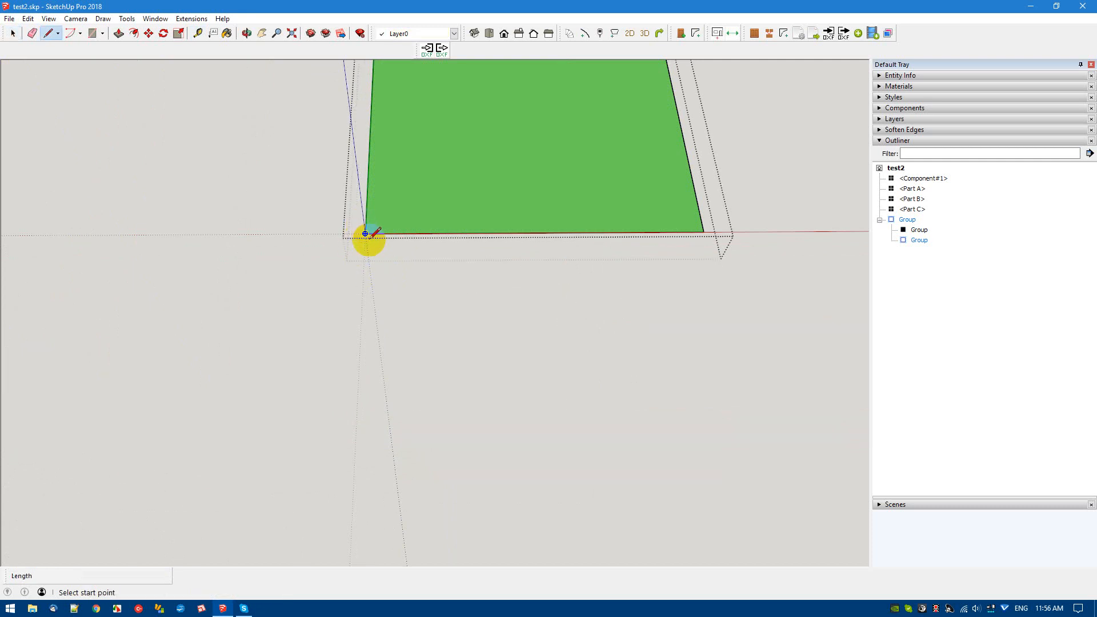
left_click(366, 233)
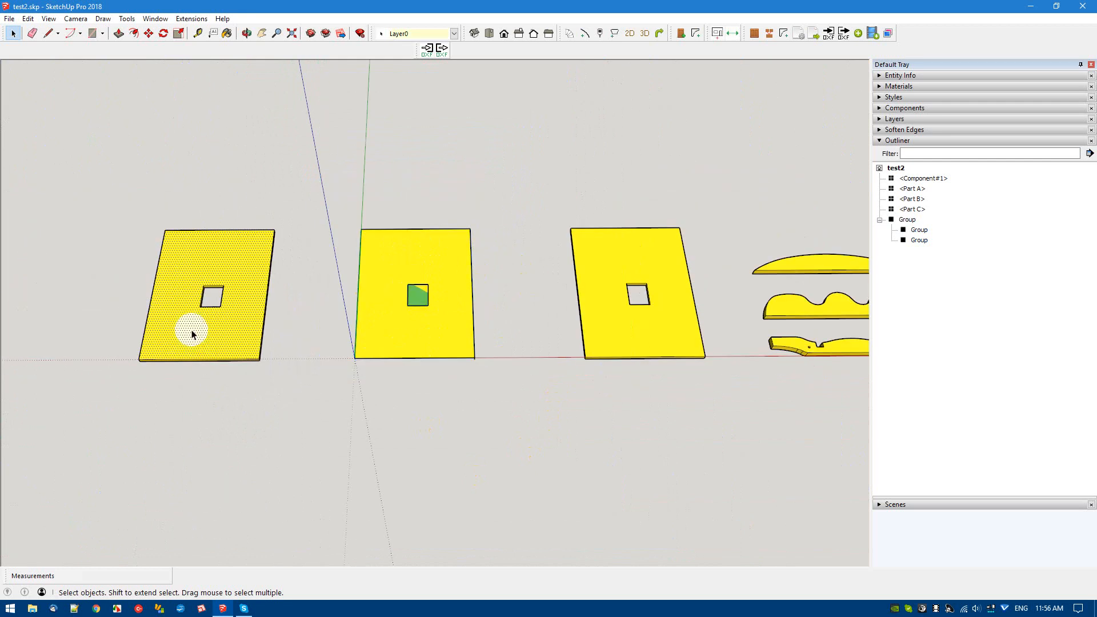
Step: Select the panel group and verify its outline and pocket sub-groups in the Outliner
left_click(194, 333)
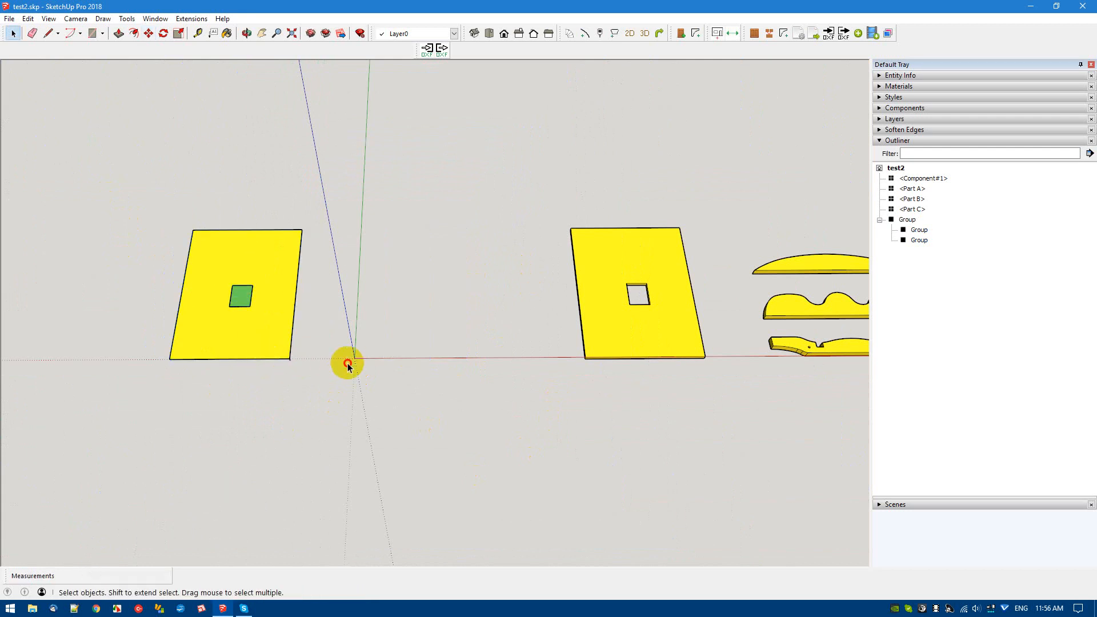
left_click(906, 219)
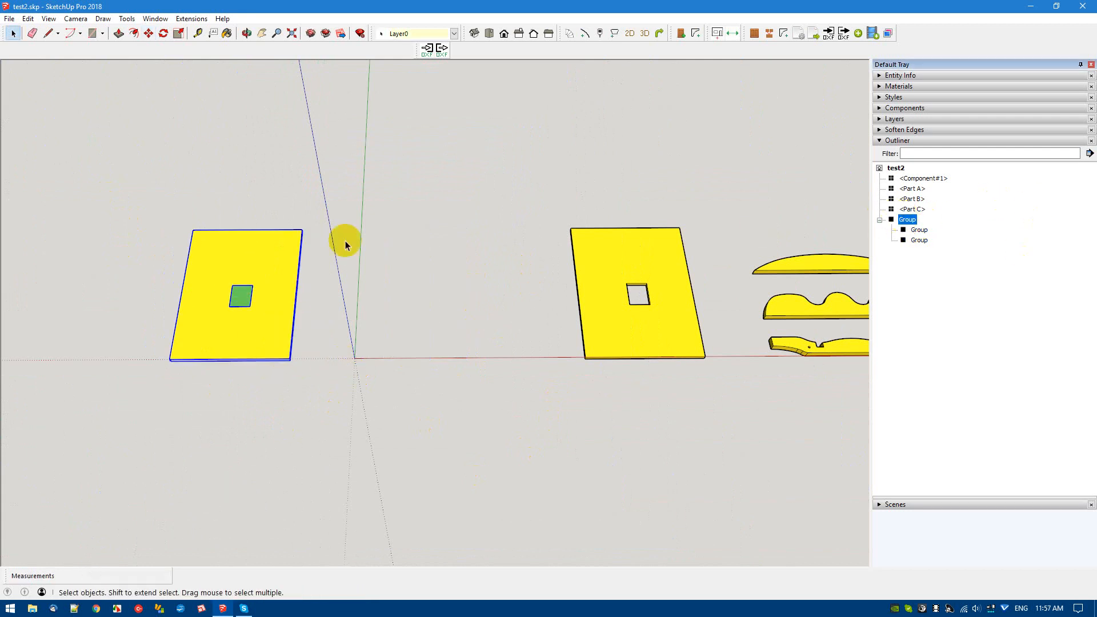
mouse_move(228, 323)
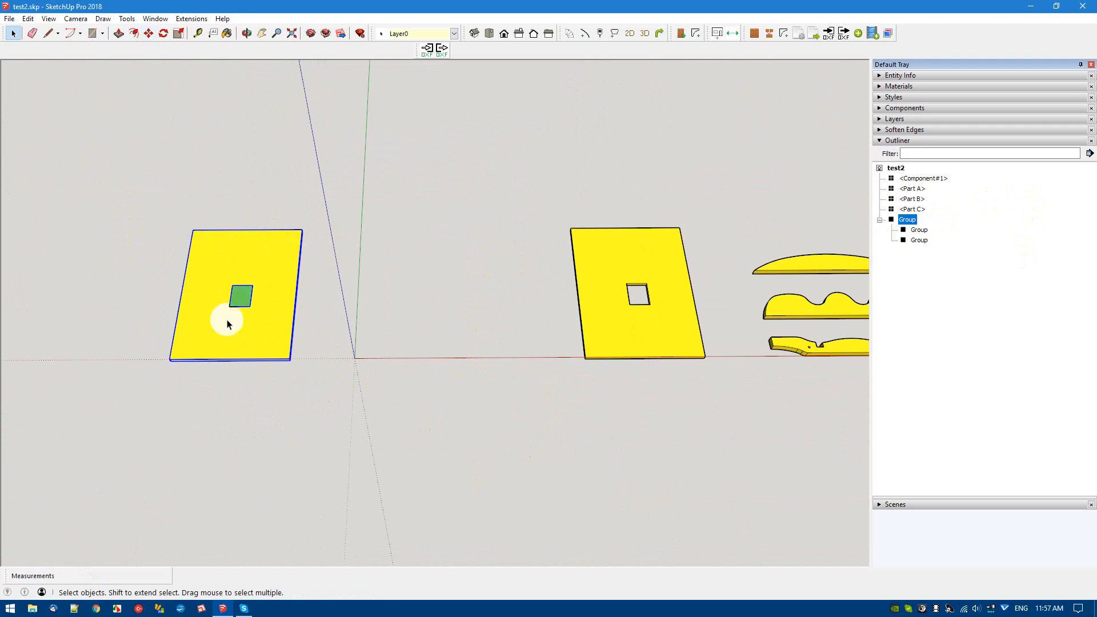
mouse_move(257, 264)
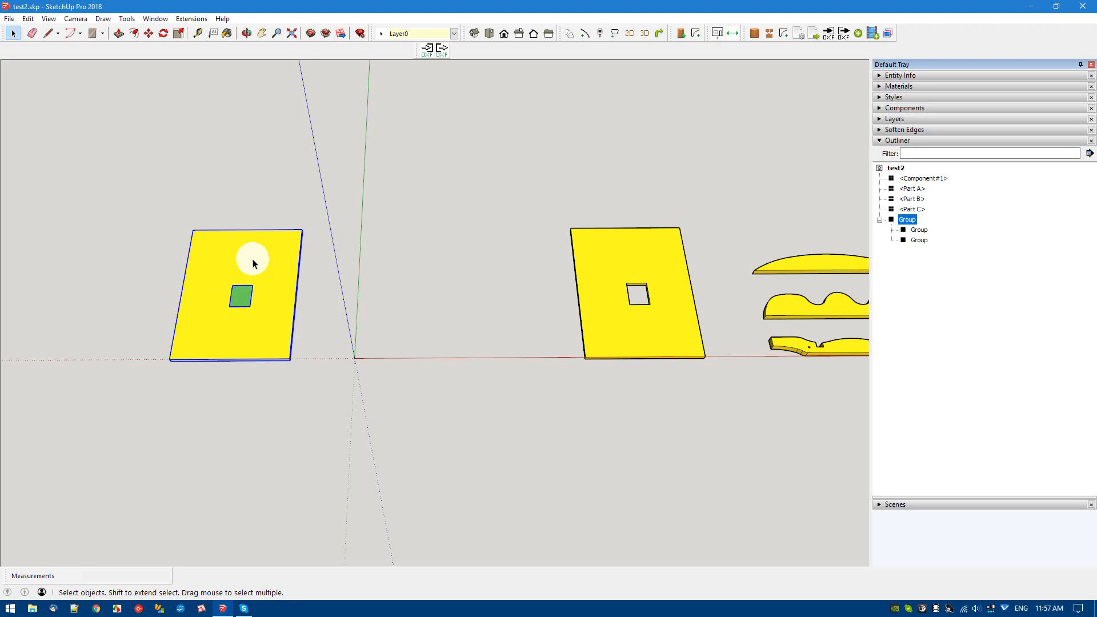
mouse_move(679, 267)
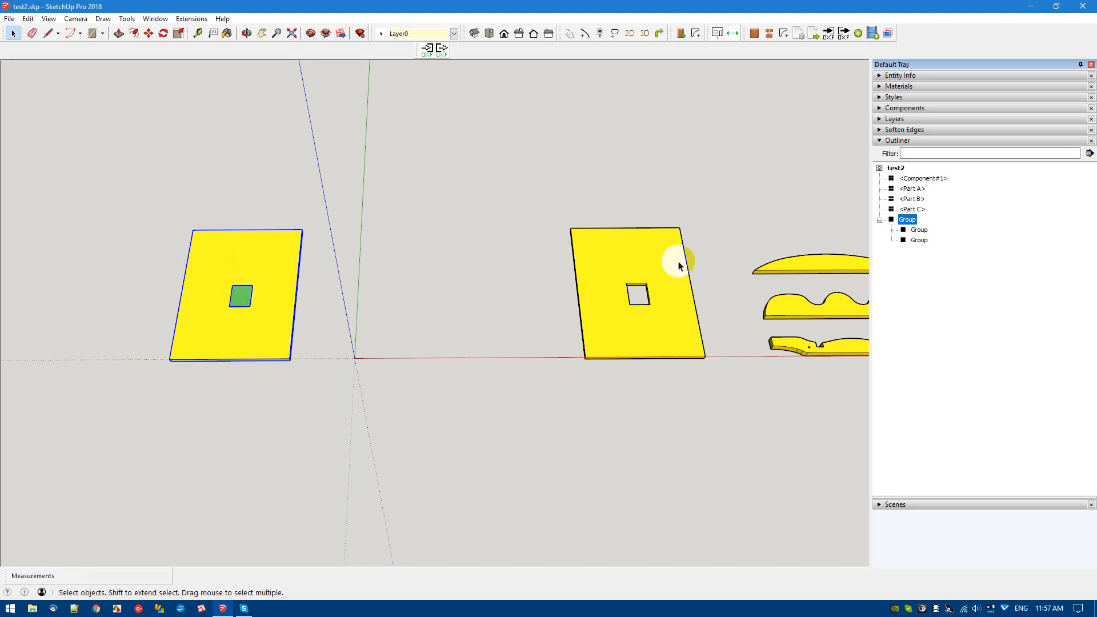
left_click(919, 230)
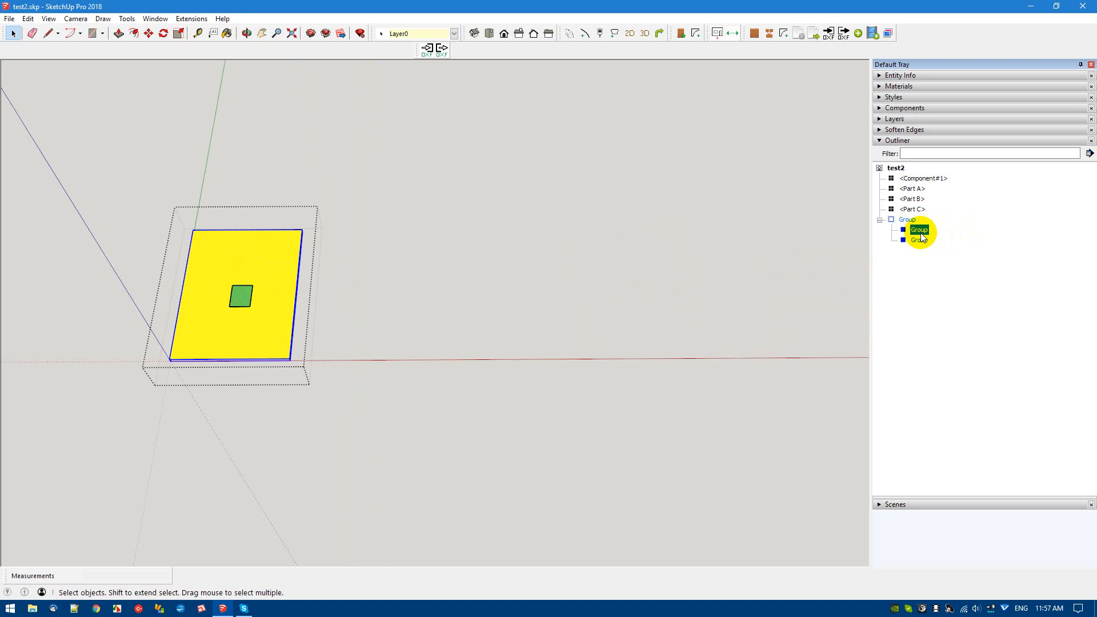
left_click(919, 239)
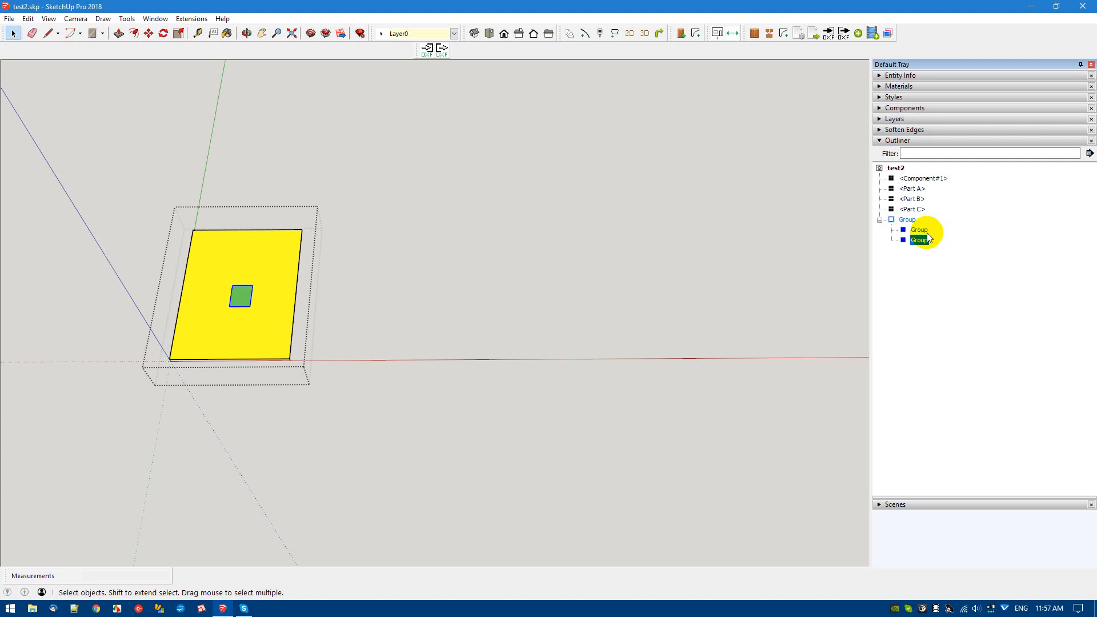
mouse_move(623, 329)
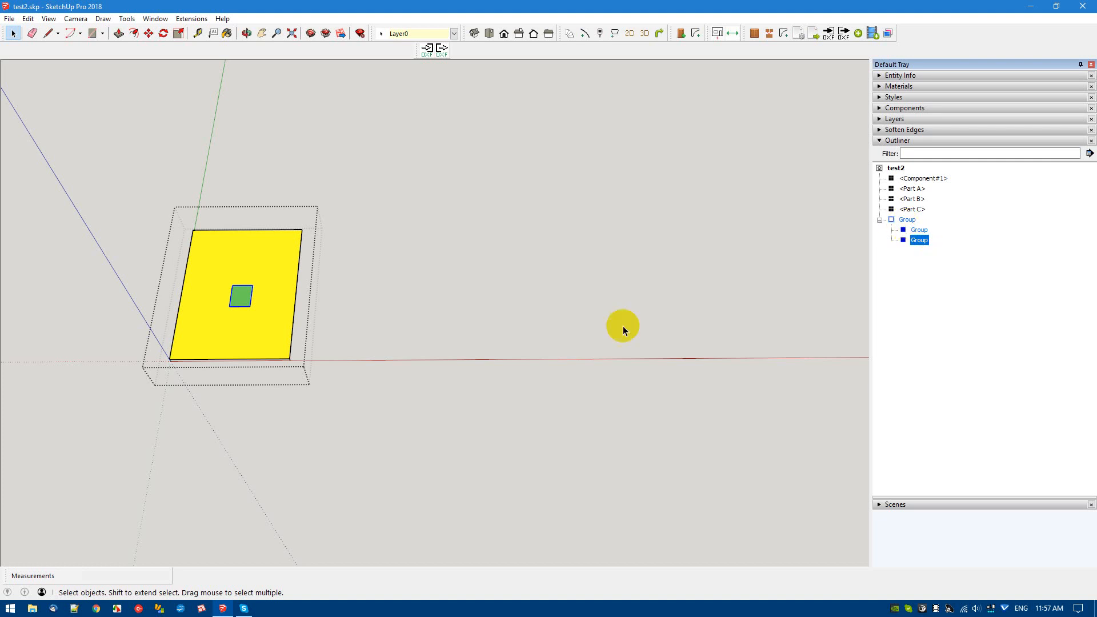
left_click(905, 219)
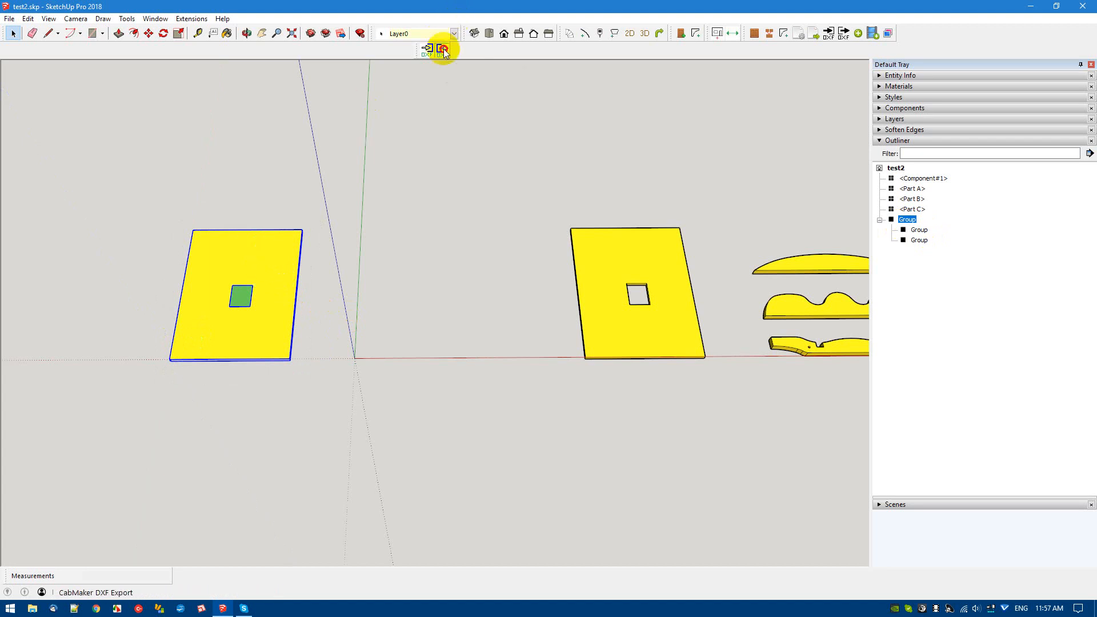
Step: Export the panel group to a DXF file with the CabMaker DXF Export tool
left_click(443, 48)
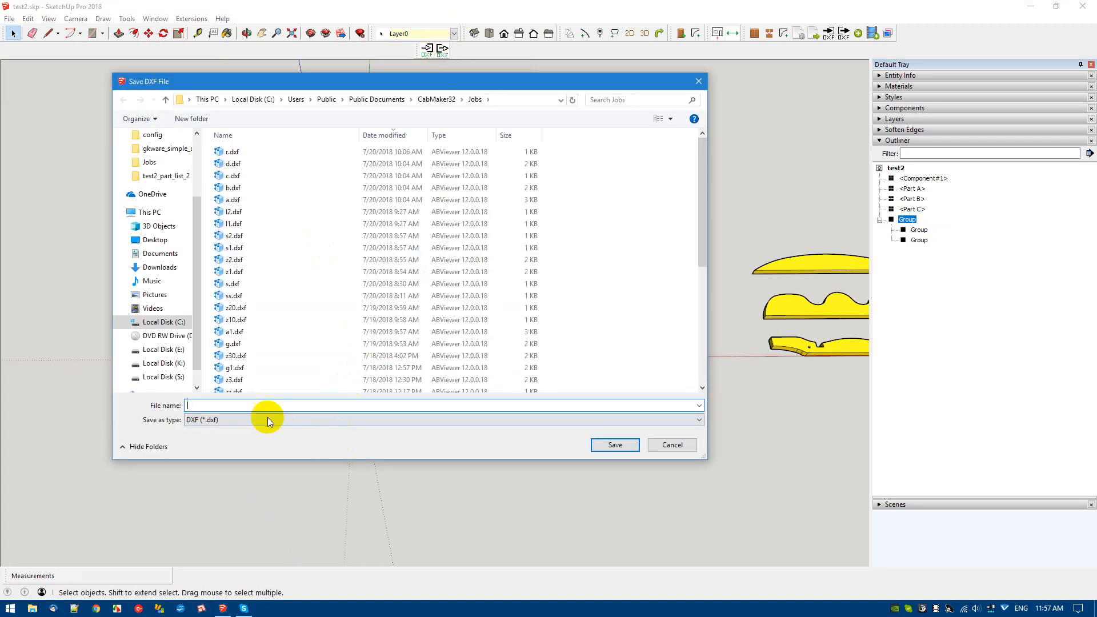
mouse_move(237, 405)
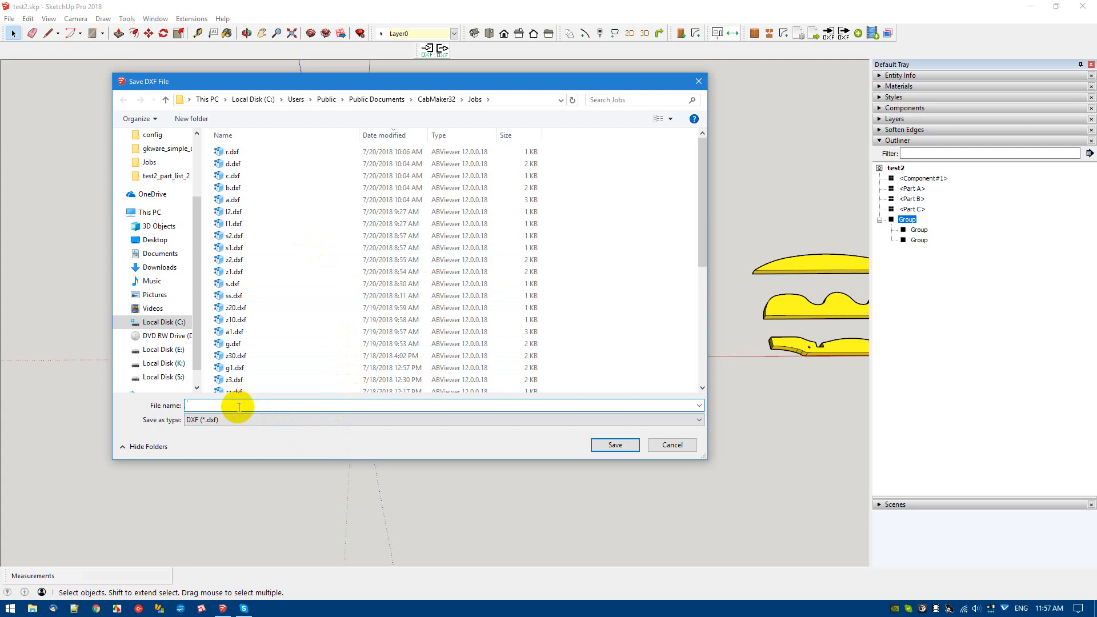
left_click(669, 444)
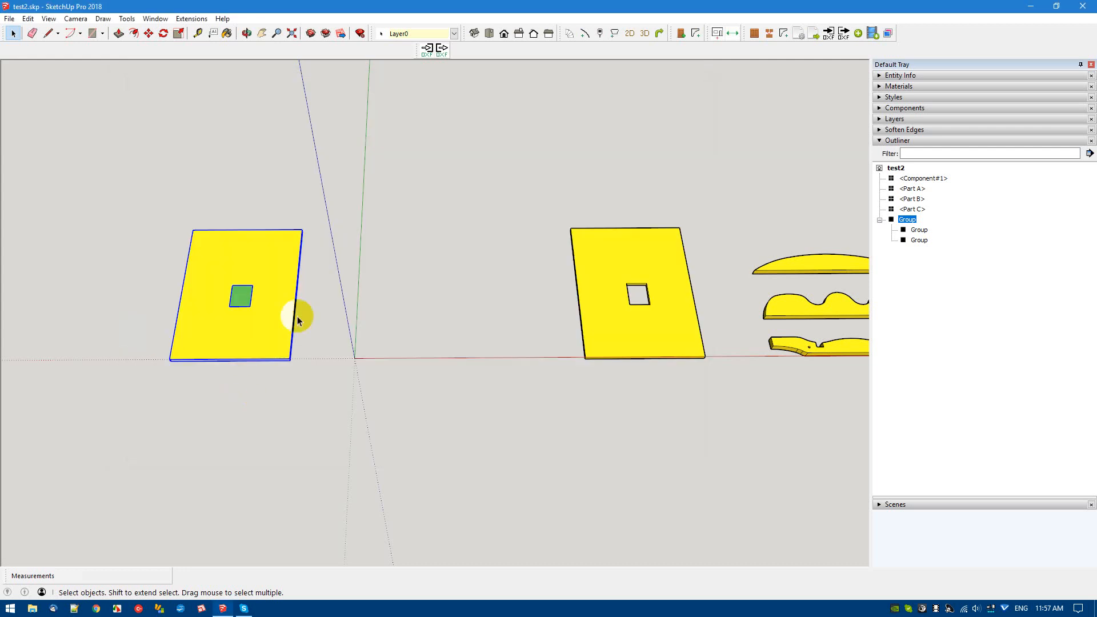
Step: Import the saved .dxf file back in as a new CabMaker Part group
left_click(429, 48)
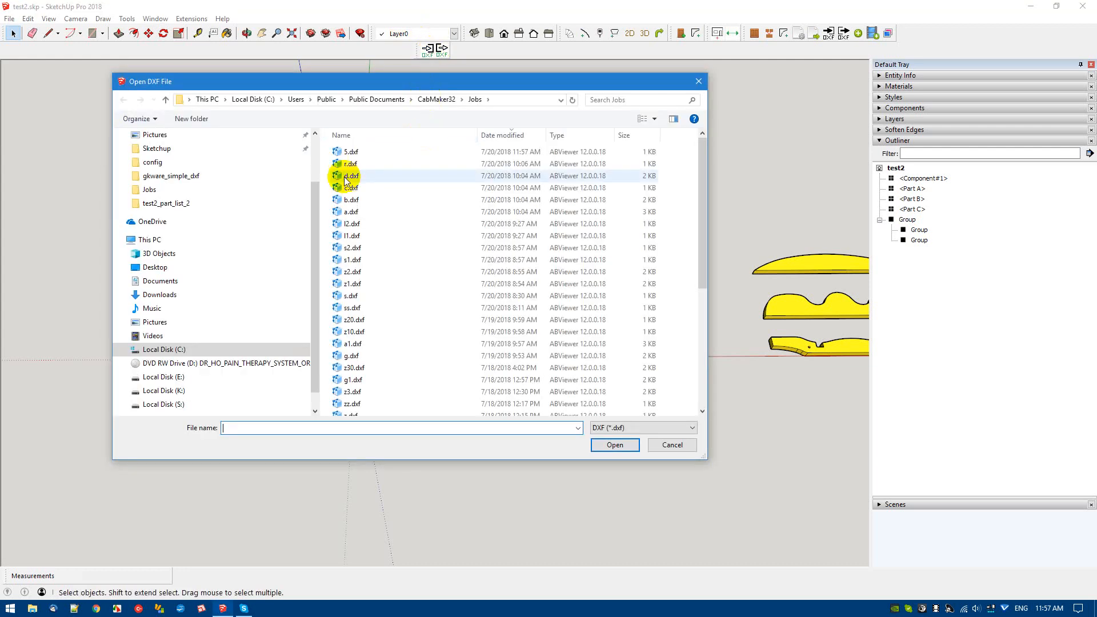
left_click(613, 445)
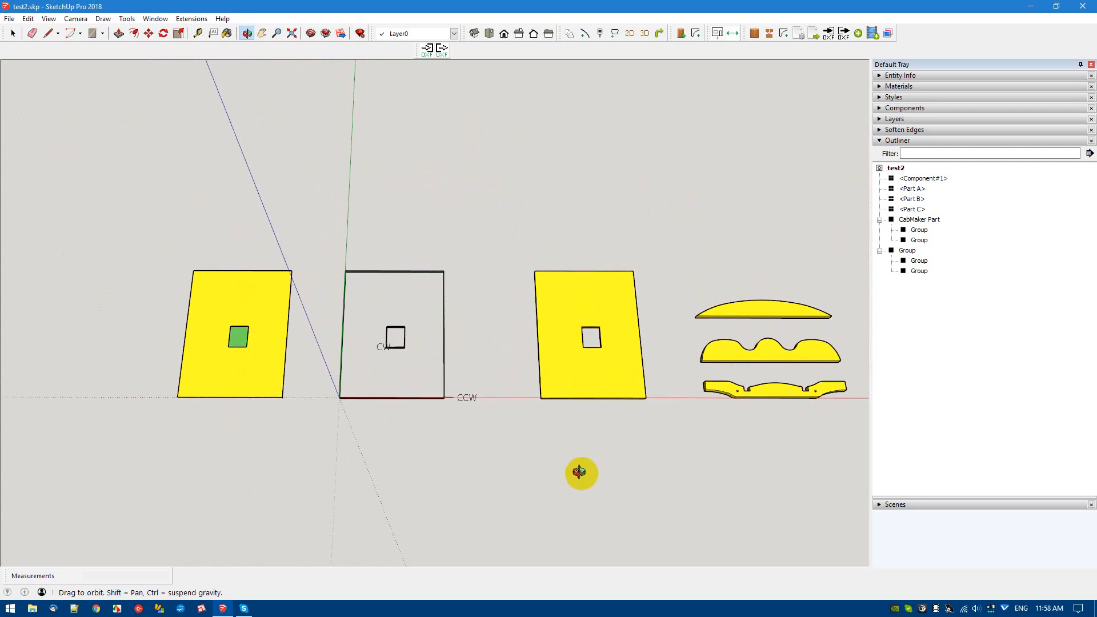
mouse_move(538, 550)
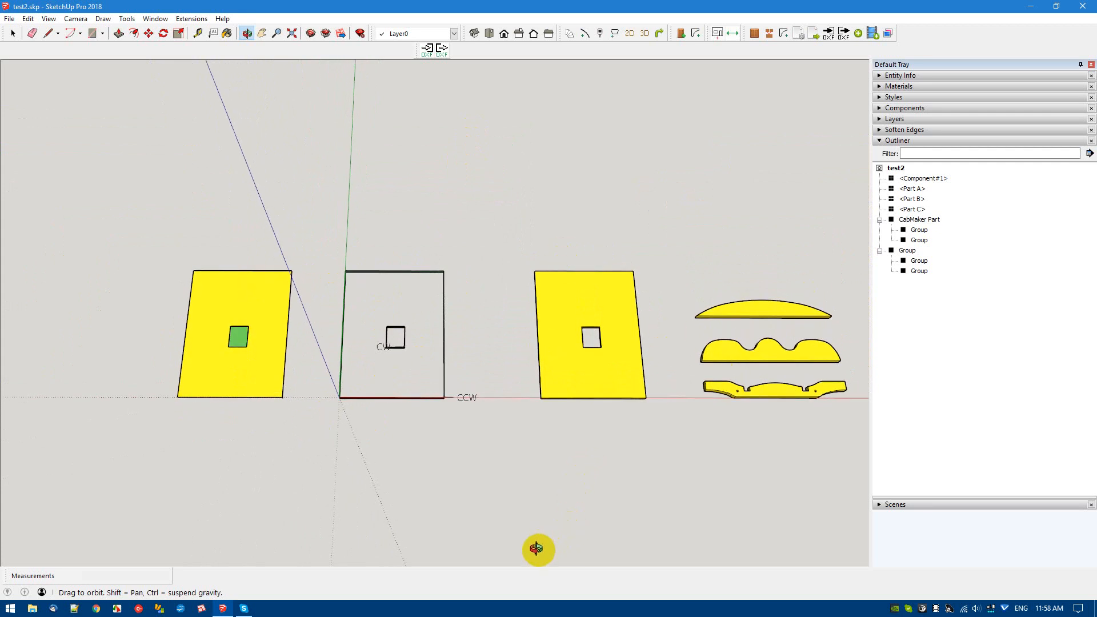
mouse_move(944, 608)
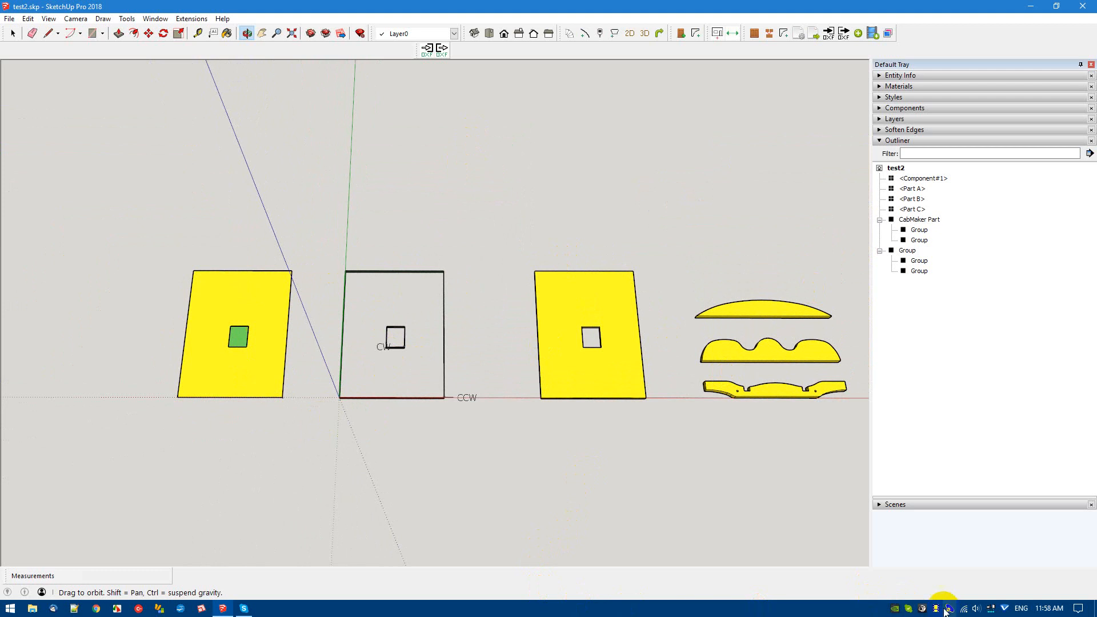